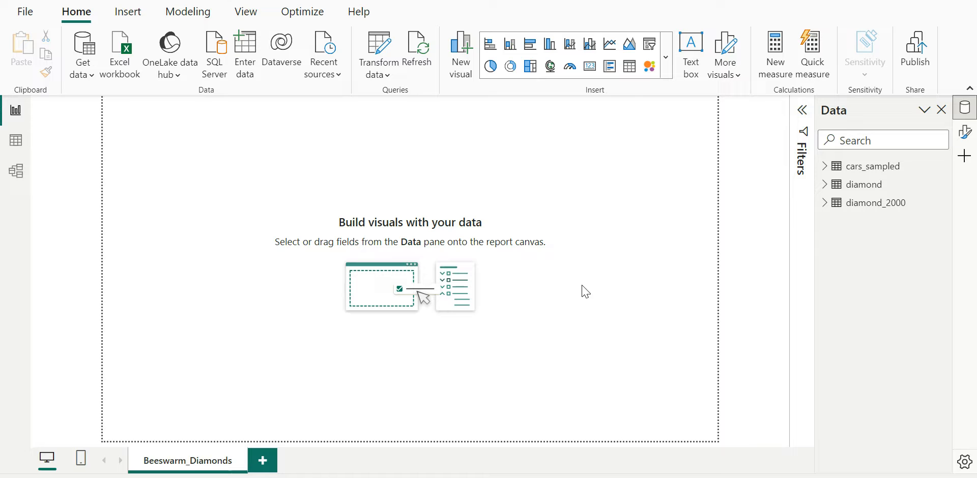
{"action": "mouse_move", "coordinate": [649, 66]}
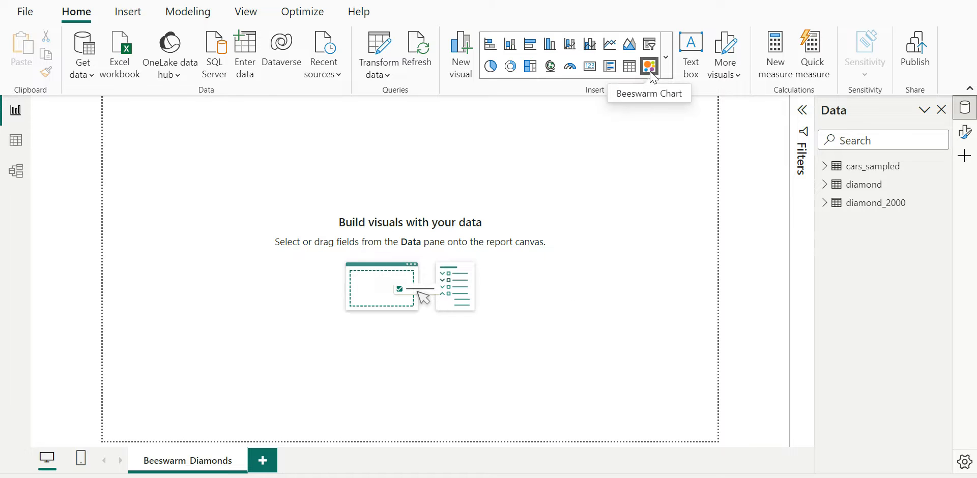
Display the diamond table's rows in Table view
{"action": "left_click", "coordinate": [649, 66]}
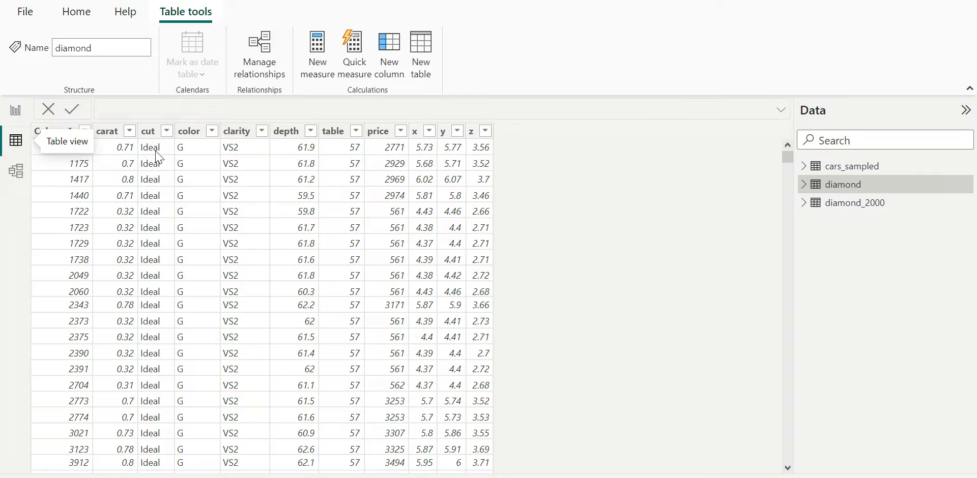
{"action": "left_click", "coordinate": [105, 131]}
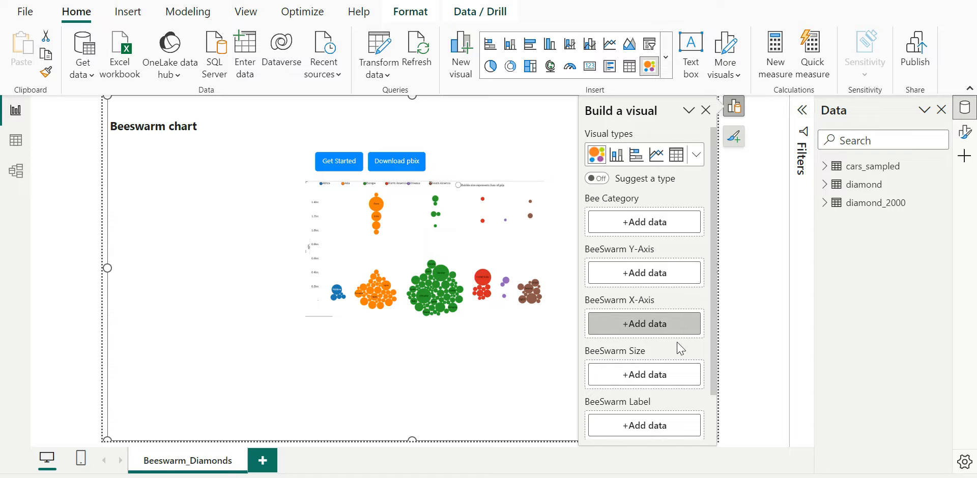
{"action": "mouse_move", "coordinate": [716, 282]}
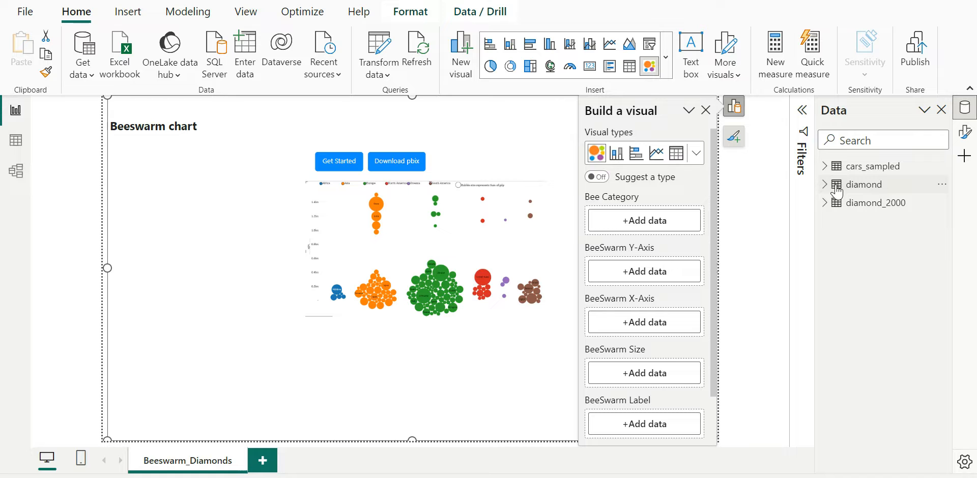
Expand the diamond table and add carat and price (bubble size) to the beeswarm
{"action": "left_click", "coordinate": [825, 184]}
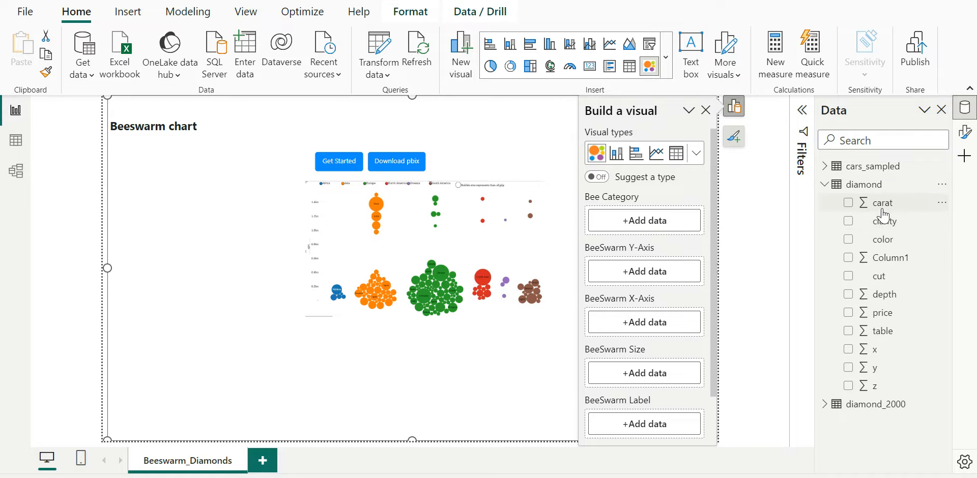
{"action": "left_click", "coordinate": [848, 221]}
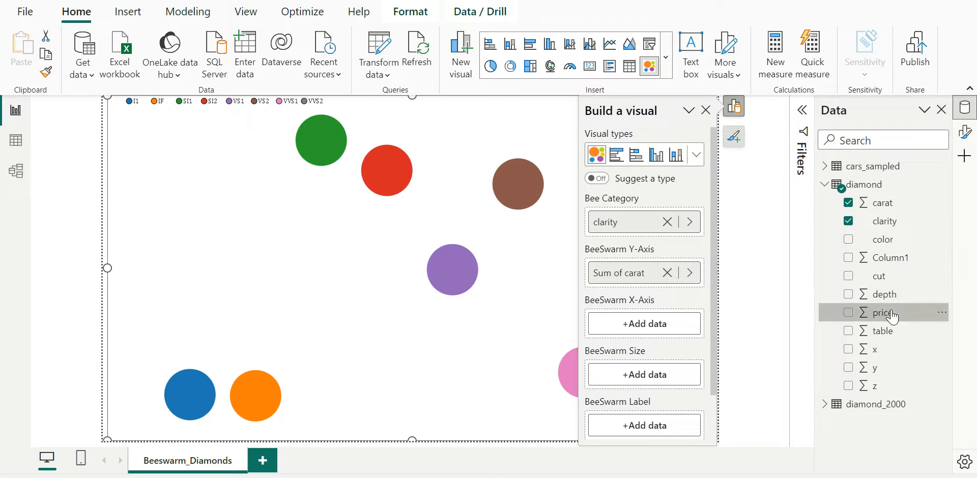
{"action": "left_click", "coordinate": [848, 312]}
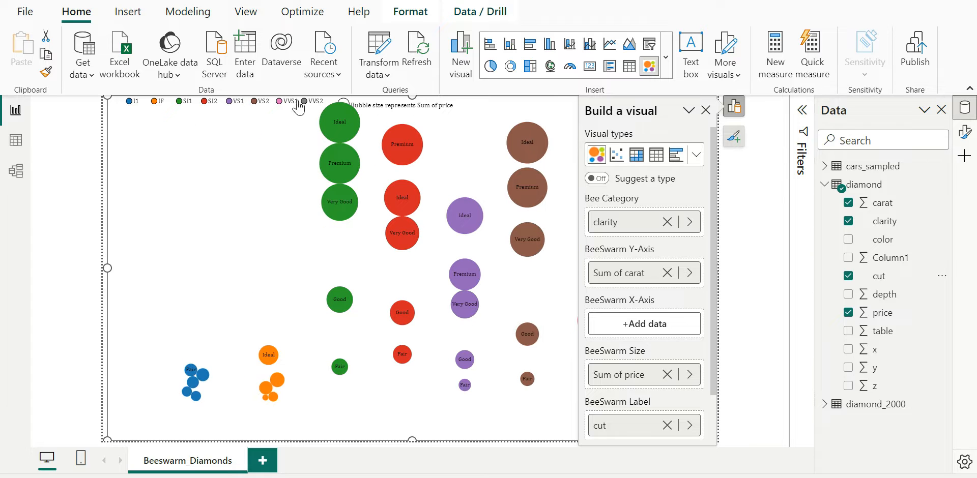
{"action": "mouse_move", "coordinate": [352, 439]}
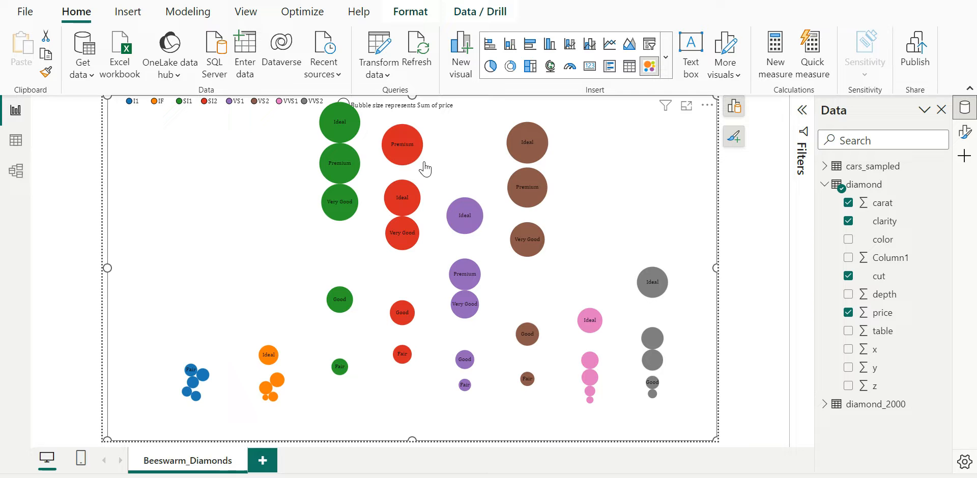
{"action": "mouse_move", "coordinate": [268, 355]}
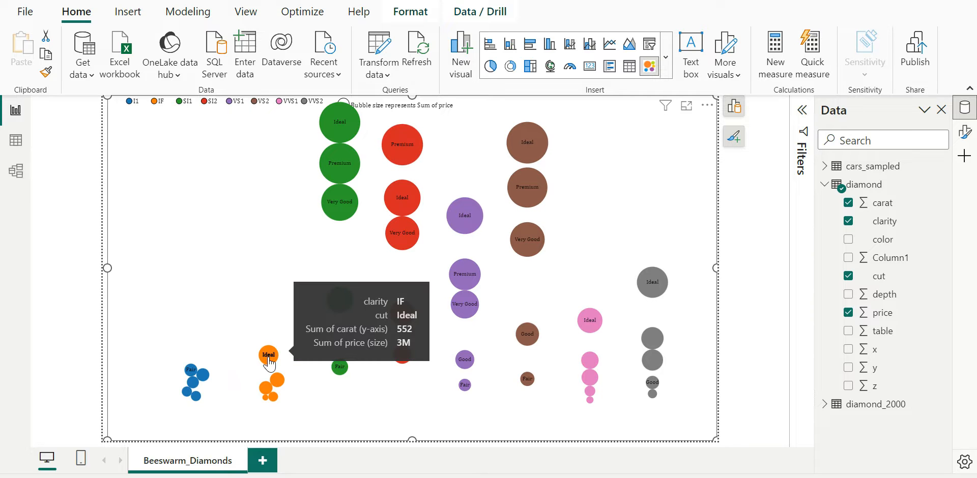
{"action": "mouse_move", "coordinate": [190, 370]}
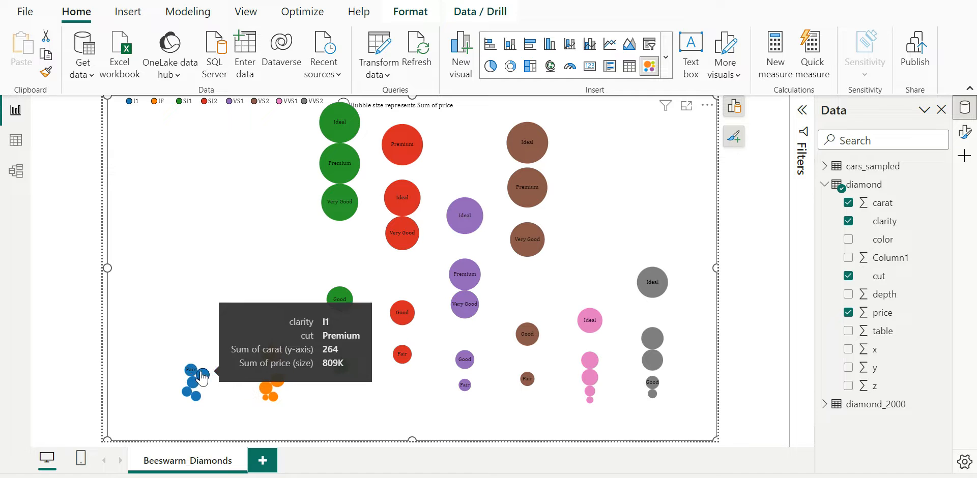
{"action": "mouse_move", "coordinate": [794, 151]}
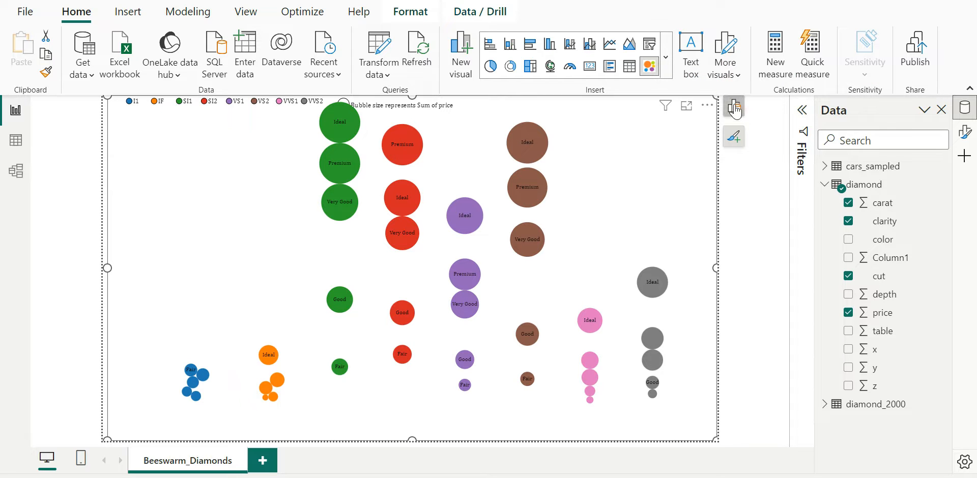
Remove Sum of price from the beeswarm's Size well
{"action": "left_click", "coordinate": [733, 106]}
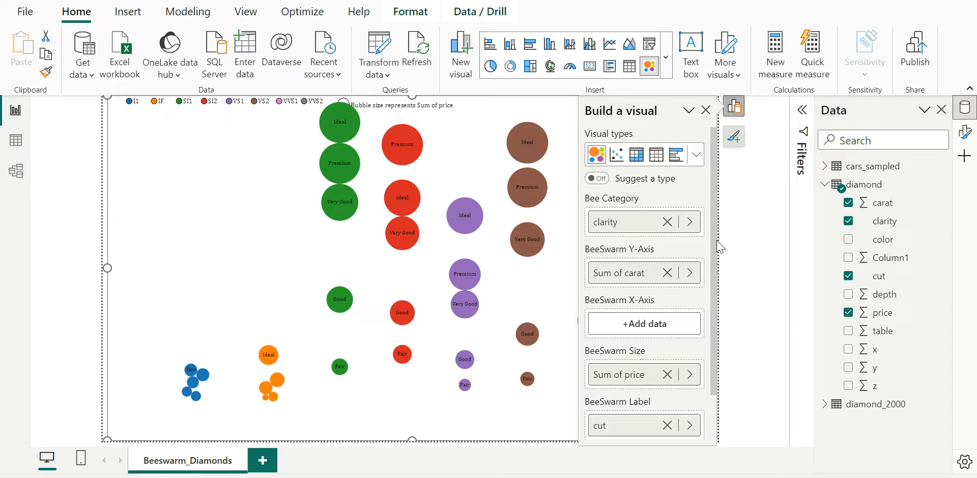
{"action": "mouse_move", "coordinate": [726, 297]}
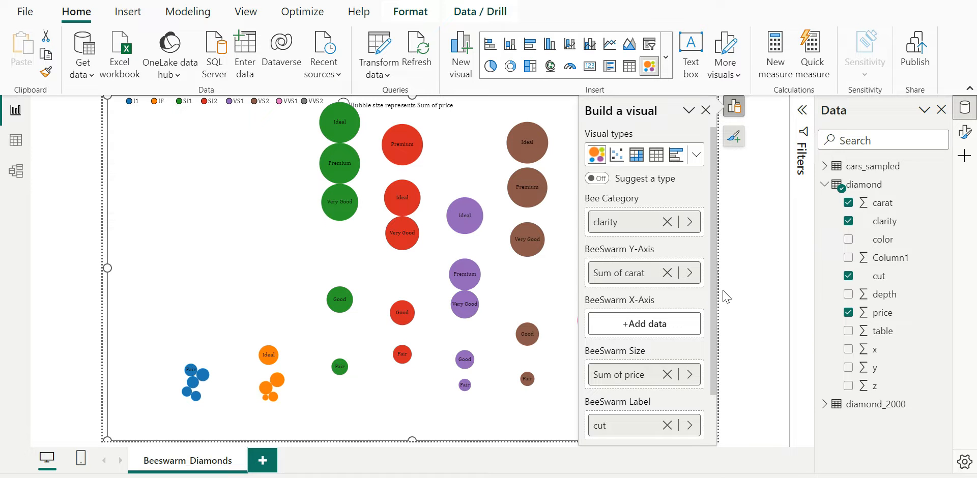
{"action": "mouse_move", "coordinate": [666, 374]}
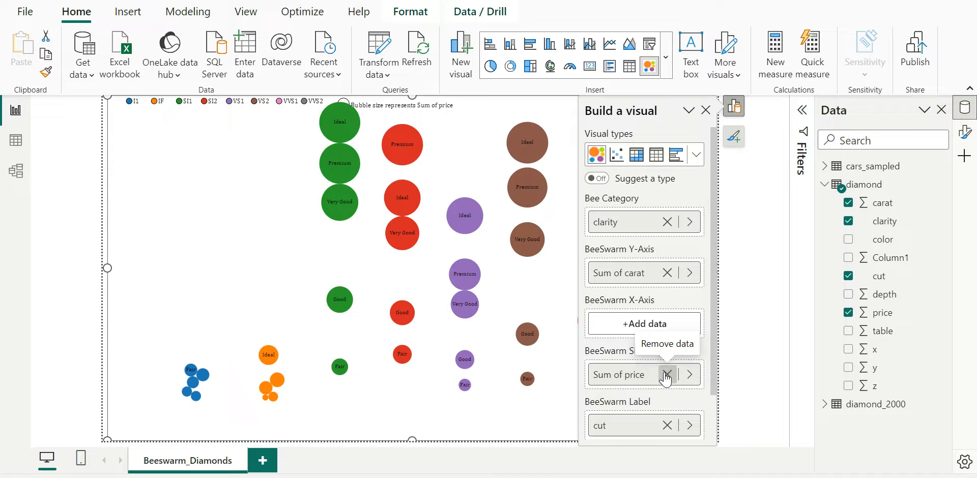
{"action": "left_click", "coordinate": [665, 375]}
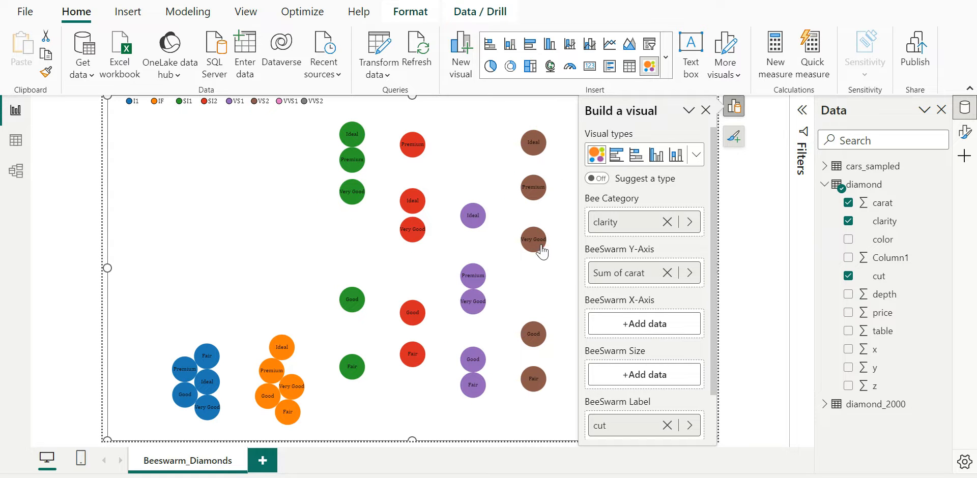
{"action": "mouse_move", "coordinate": [518, 143]}
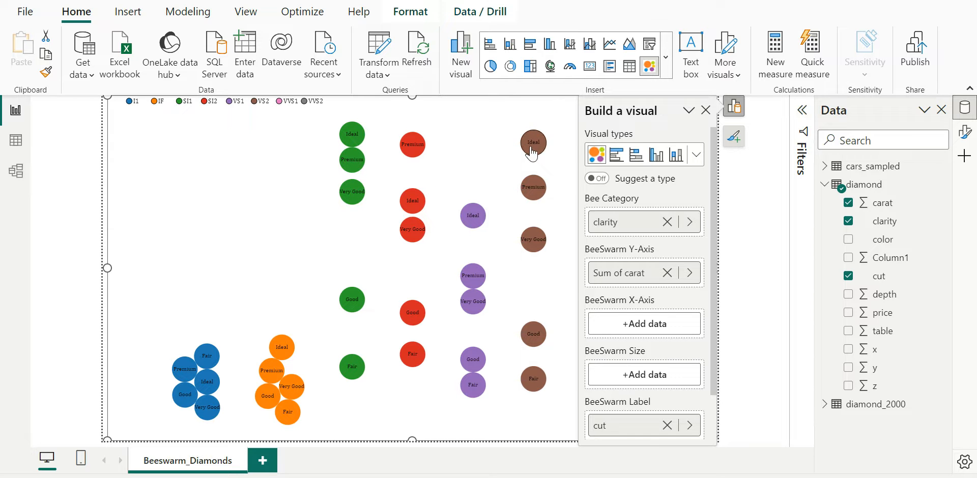
{"action": "mouse_move", "coordinate": [580, 278]}
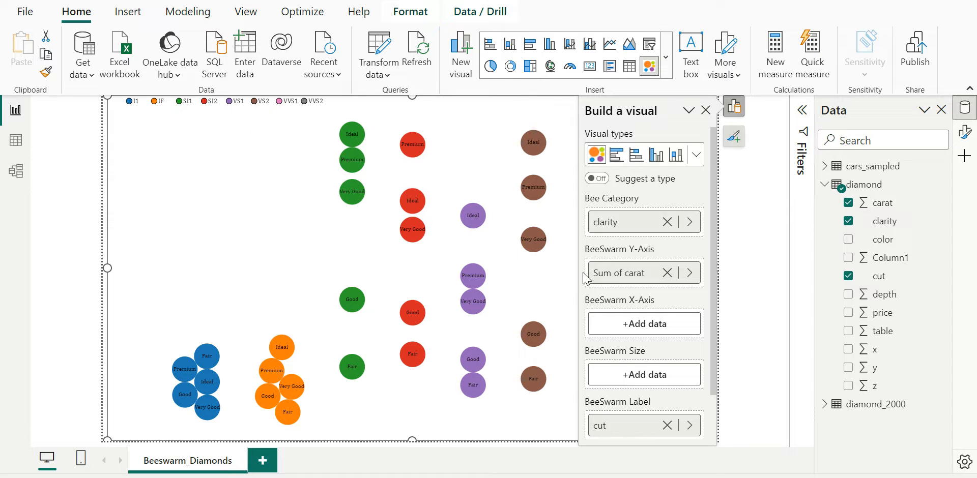
{"action": "mouse_move", "coordinate": [547, 198]}
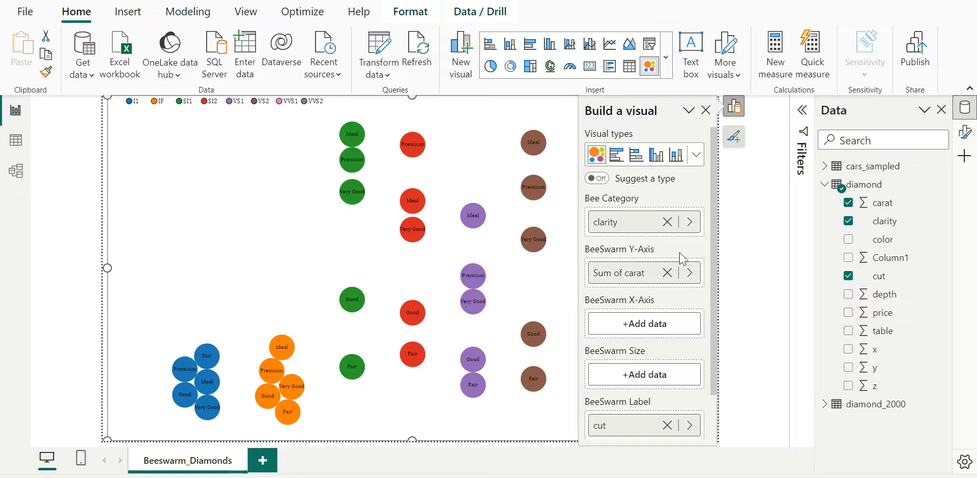
{"action": "mouse_move", "coordinate": [881, 312]}
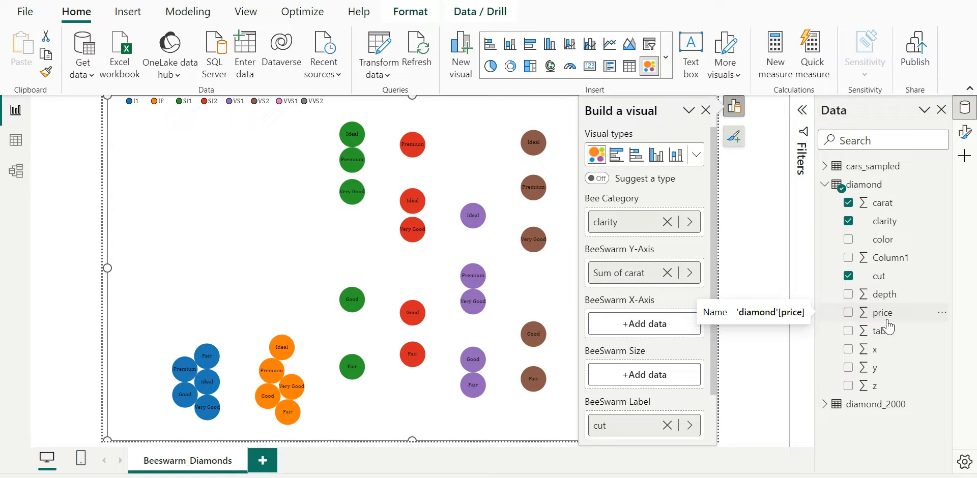
Drag price onto the beeswarm's X-axis well
{"action": "left_click_drag", "start_coordinate": [882, 312], "coordinate": [644, 323]}
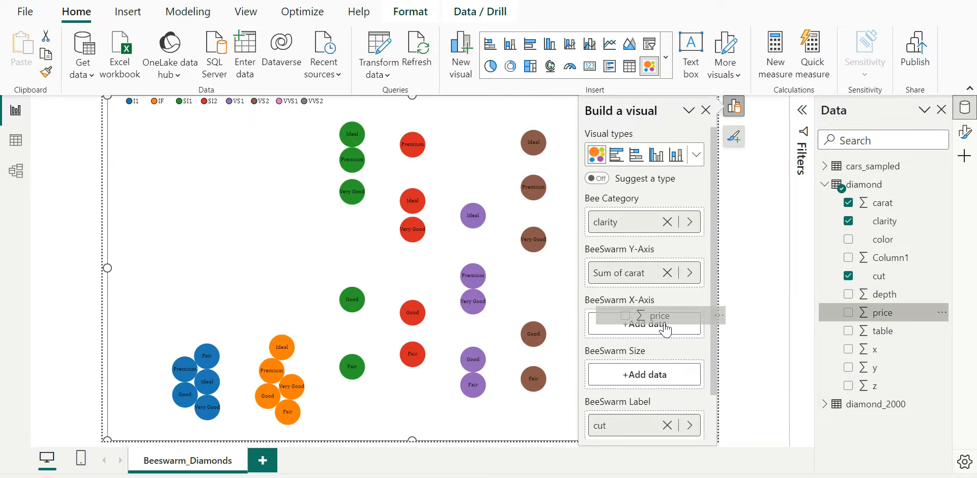
{"action": "left_click", "coordinate": [644, 323]}
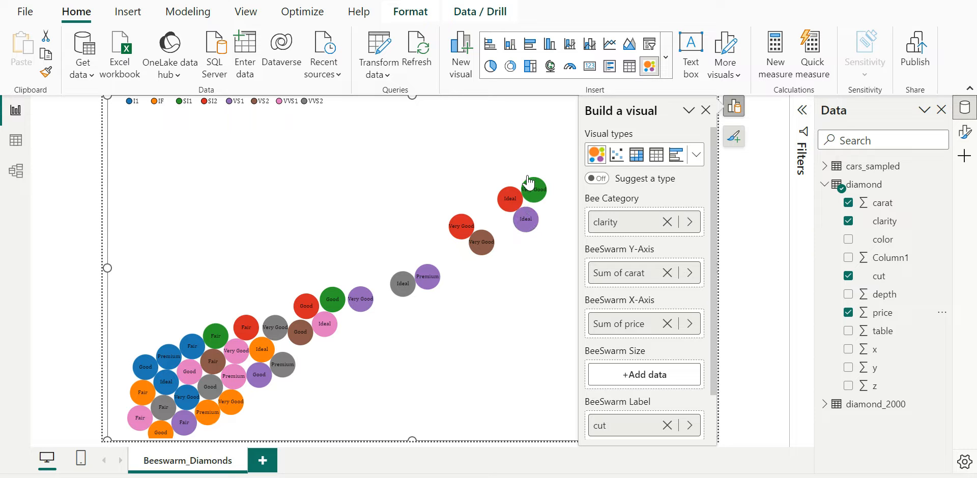
{"action": "mouse_move", "coordinate": [533, 190]}
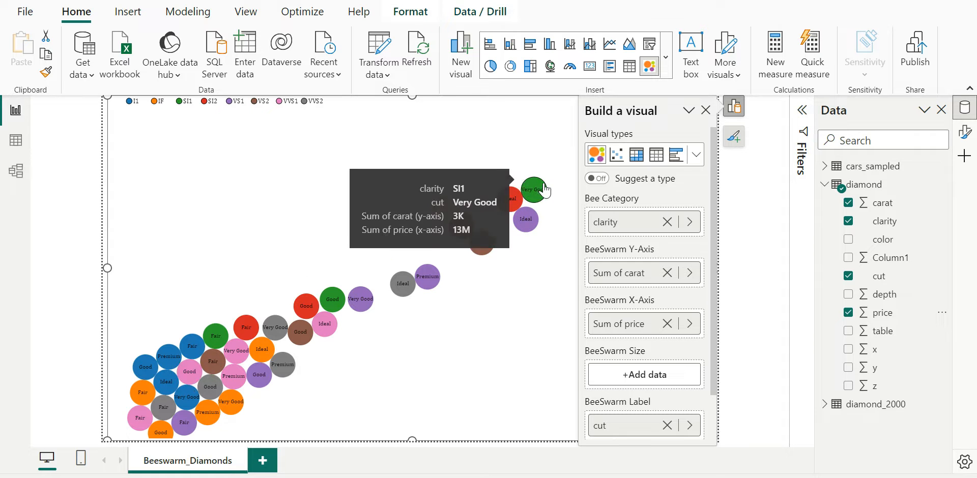
{"action": "mouse_move", "coordinate": [455, 254]}
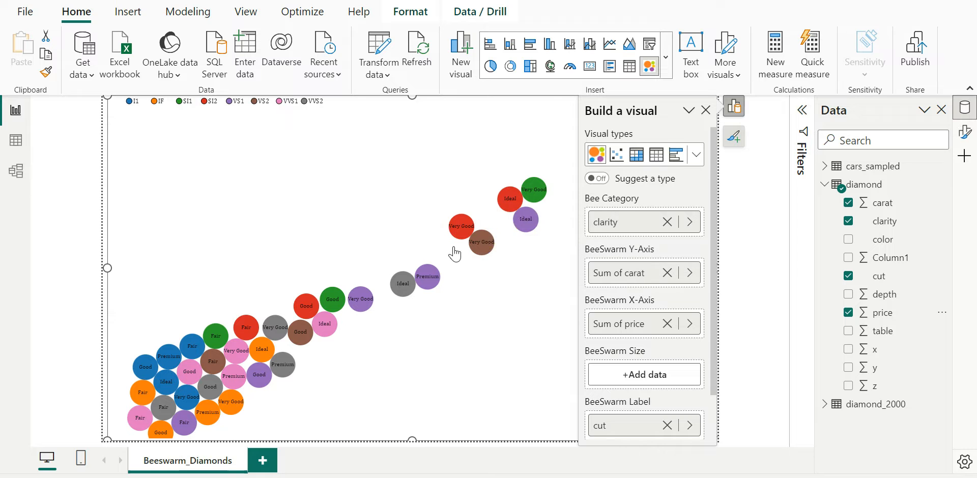
{"action": "mouse_move", "coordinate": [534, 189]}
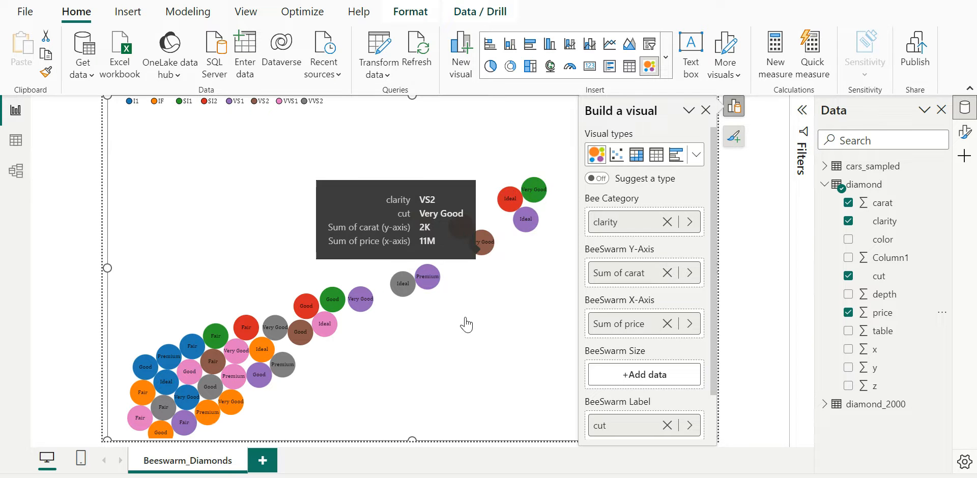
{"action": "mouse_move", "coordinate": [619, 323]}
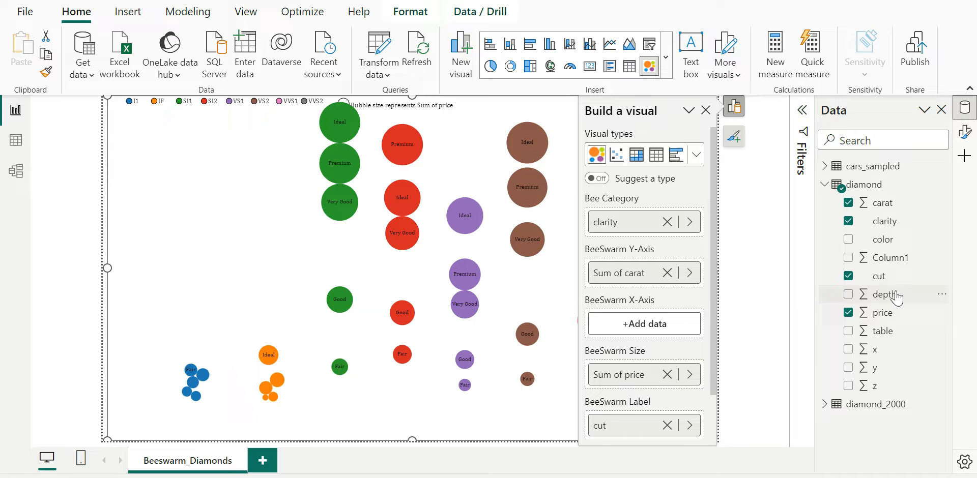
{"action": "left_click", "coordinate": [848, 294]}
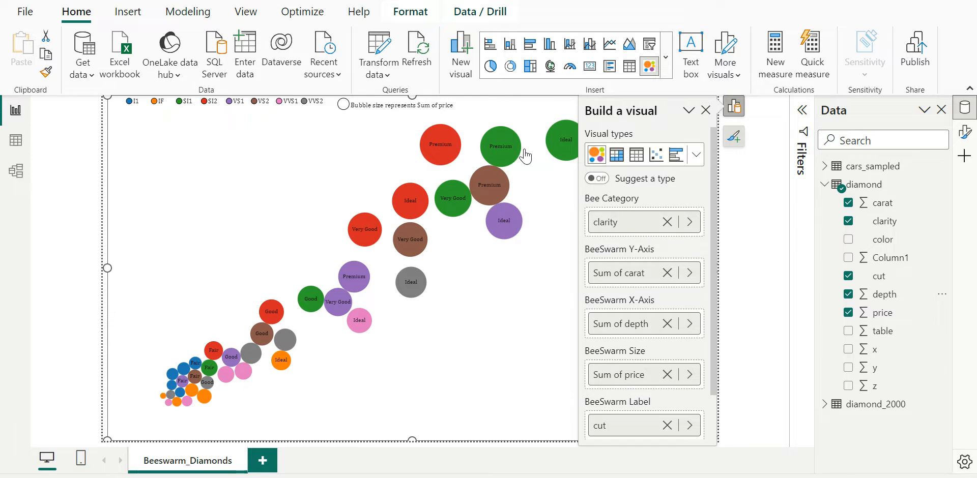
{"action": "mouse_move", "coordinate": [544, 158]}
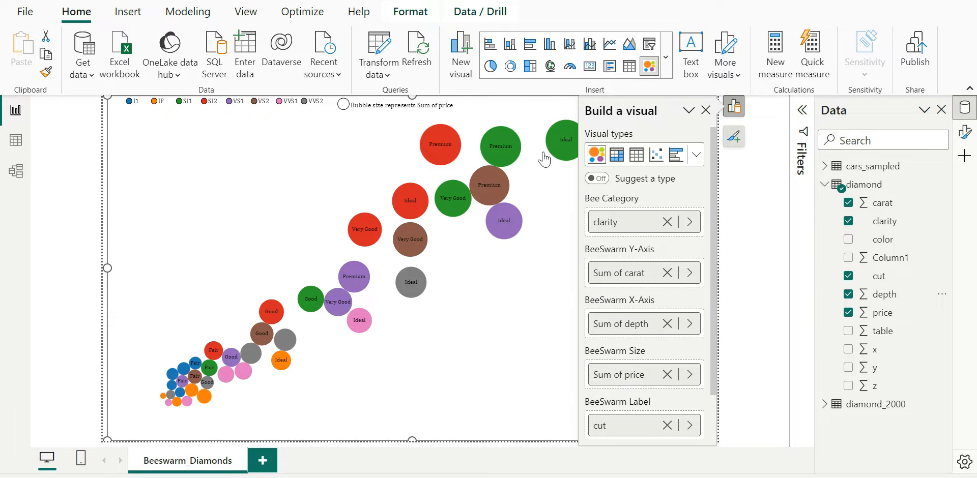
{"action": "mouse_move", "coordinate": [576, 204]}
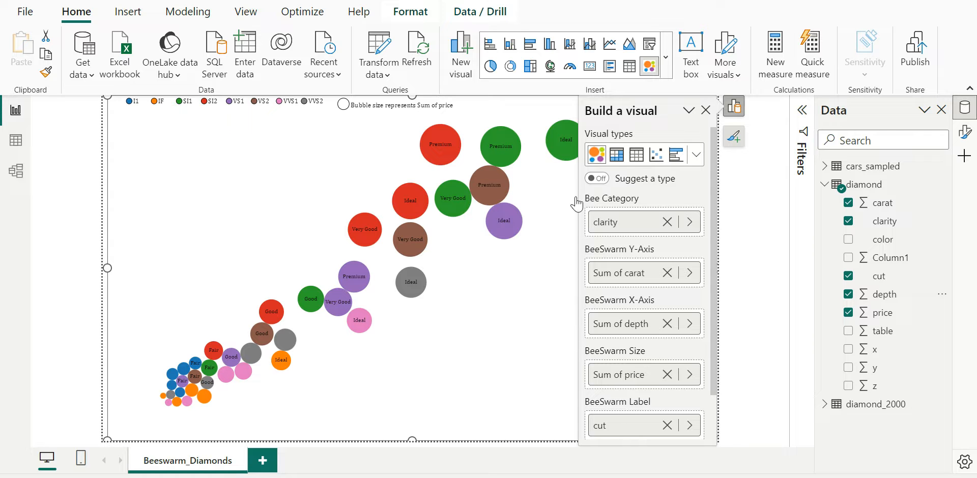
{"action": "mouse_move", "coordinate": [563, 139]}
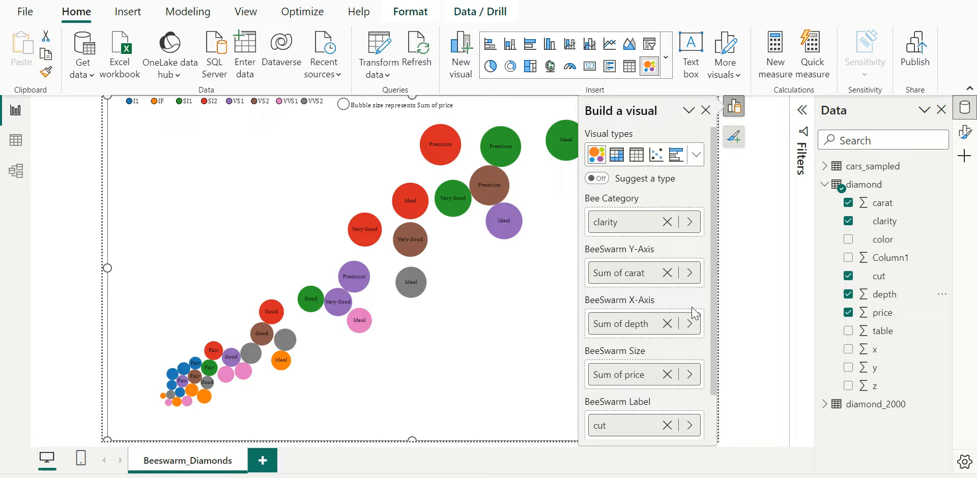
{"action": "mouse_move", "coordinate": [666, 323]}
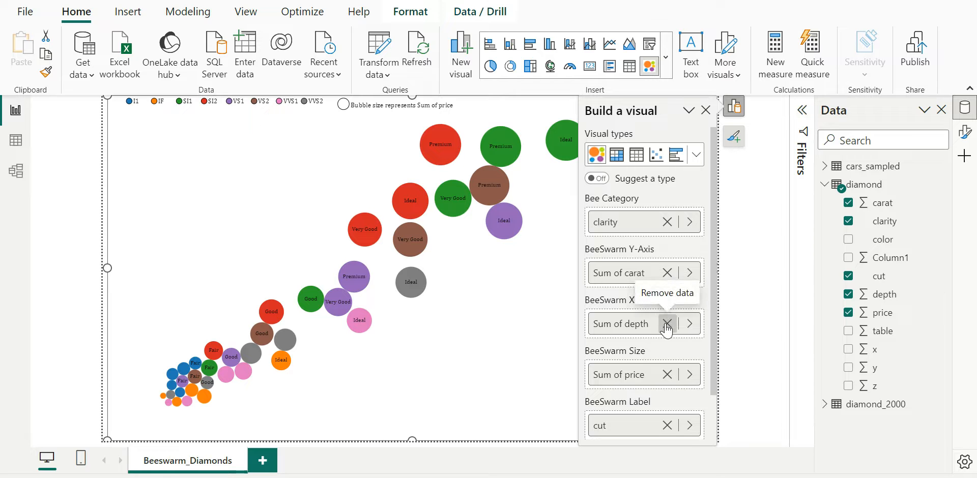
Remove Sum of depth from the beeswarm X-axis and toggle the Build a visual pane
{"action": "left_click", "coordinate": [666, 329]}
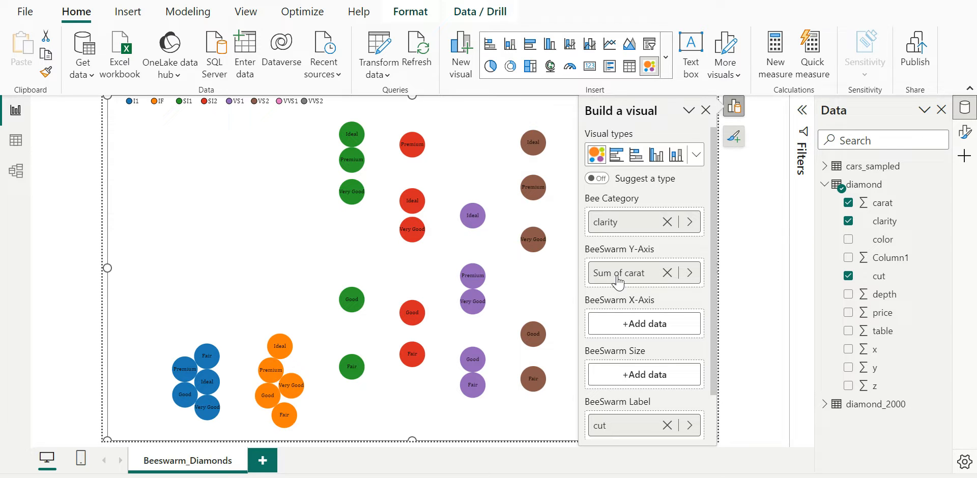
{"action": "left_click", "coordinate": [733, 106]}
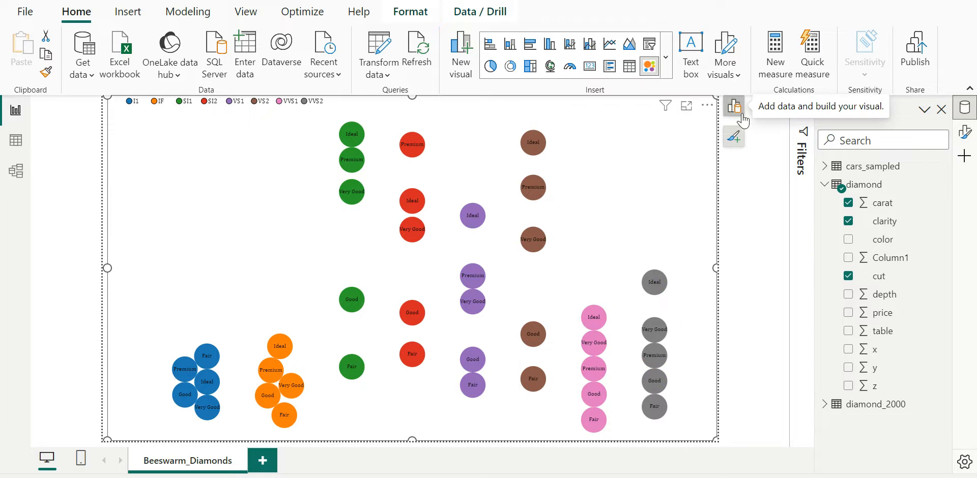
{"action": "left_click", "coordinate": [733, 106]}
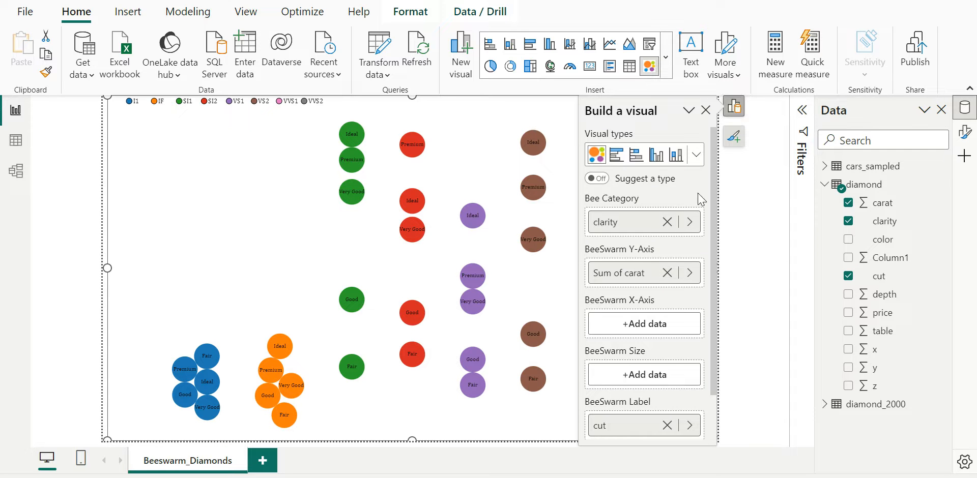
{"action": "mouse_move", "coordinate": [624, 272]}
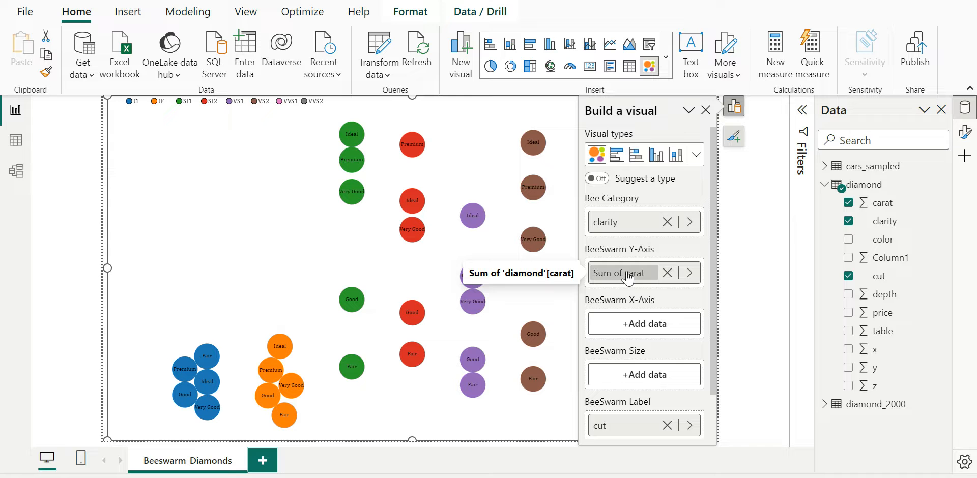
{"action": "mouse_move", "coordinate": [623, 284]}
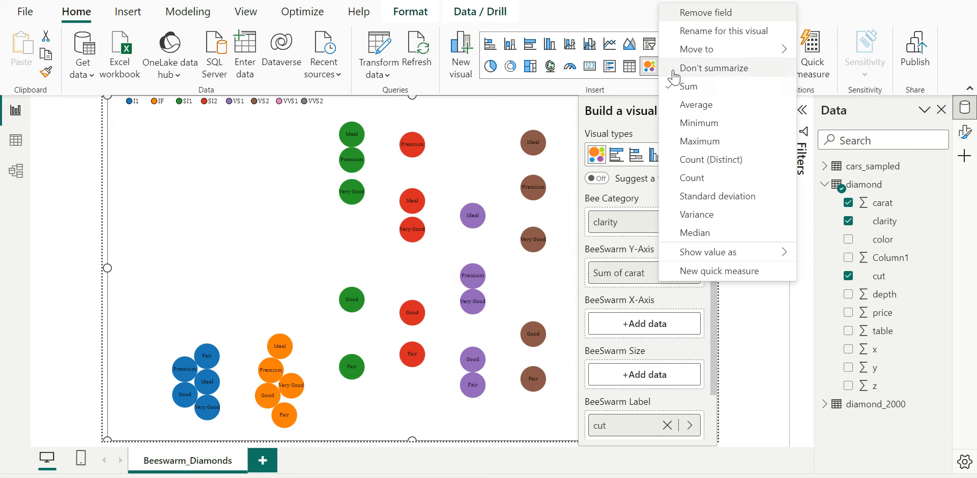
Set the Y-axis carat field to Don't summarize and close the build pane
{"action": "left_click", "coordinate": [715, 68]}
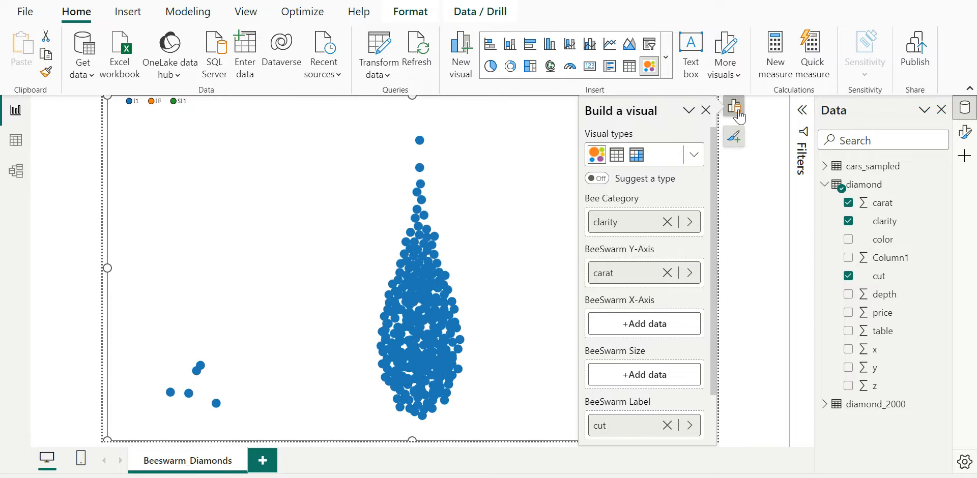
{"action": "left_click", "coordinate": [734, 106]}
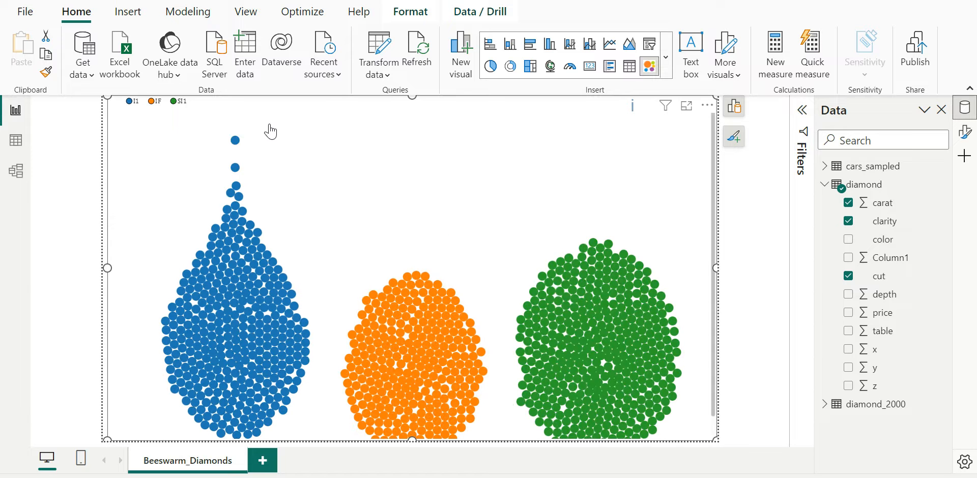
{"action": "mouse_move", "coordinate": [389, 326]}
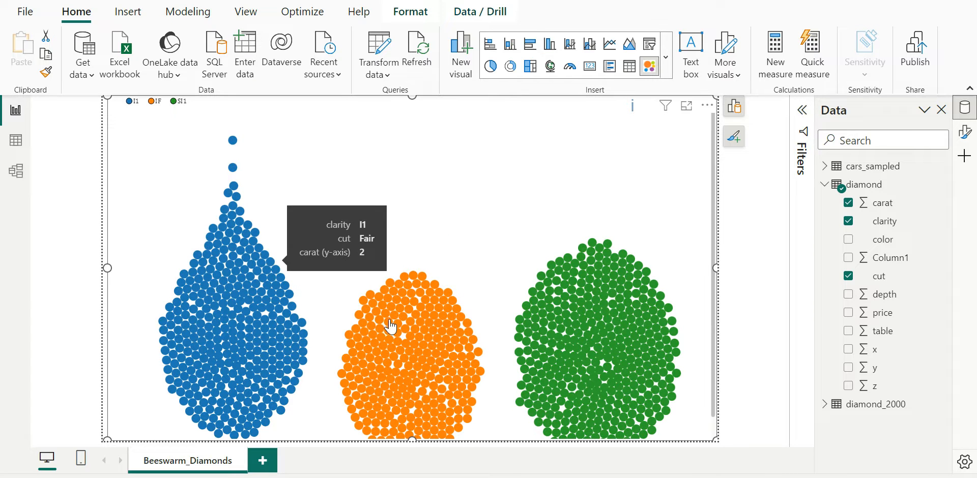
{"action": "mouse_move", "coordinate": [616, 328]}
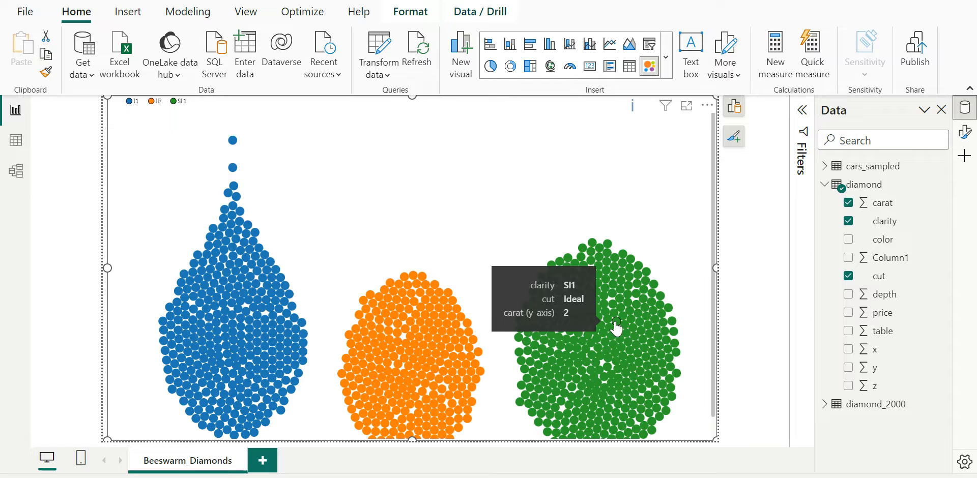
{"action": "mouse_move", "coordinate": [431, 196]}
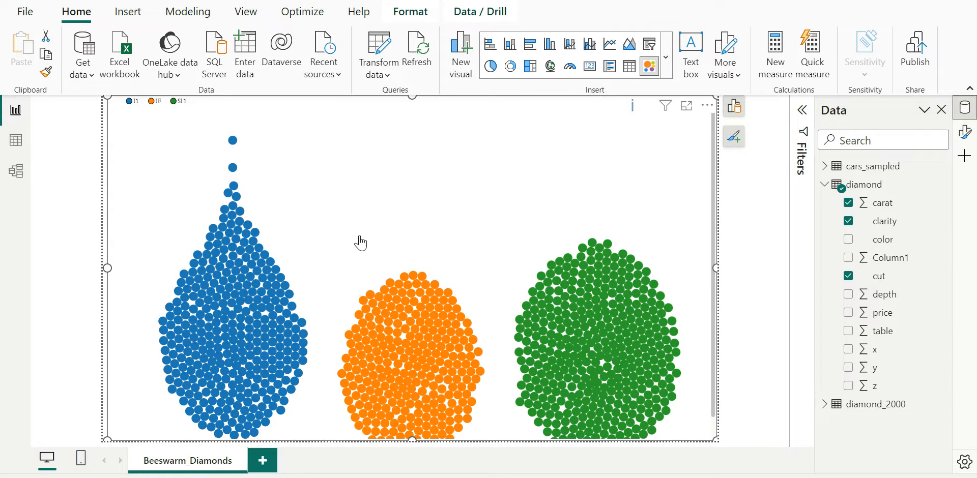
{"action": "mouse_move", "coordinate": [359, 217]}
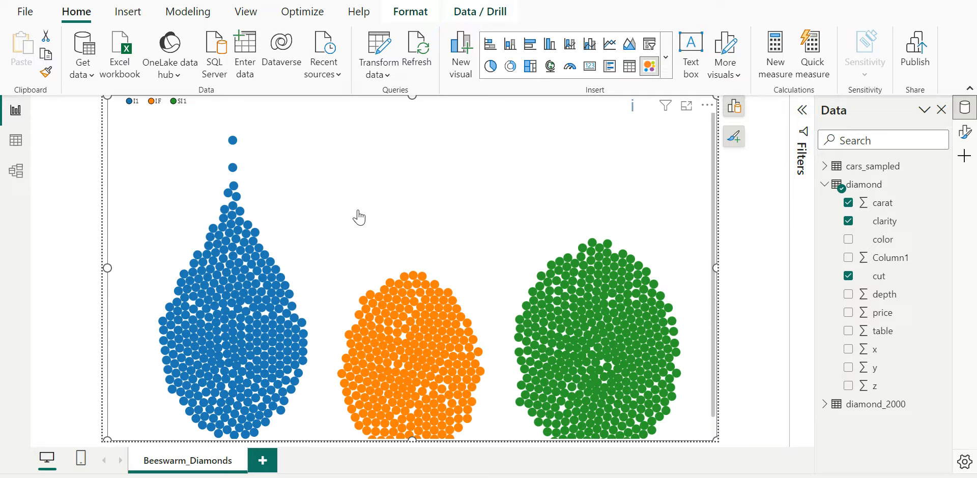
Duplicate the Beeswarm_Diamonds page and select its beeswarm visual
{"action": "right_click", "coordinate": [187, 461]}
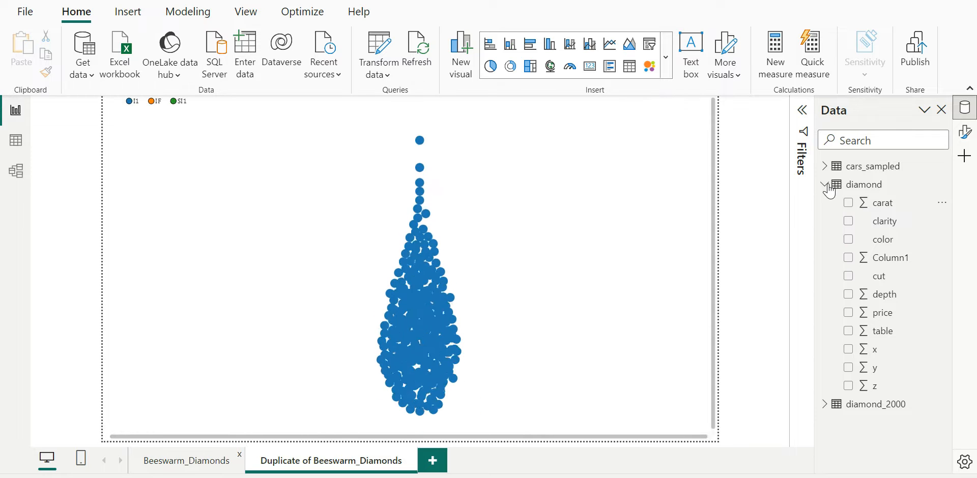
{"action": "left_click", "coordinate": [827, 184]}
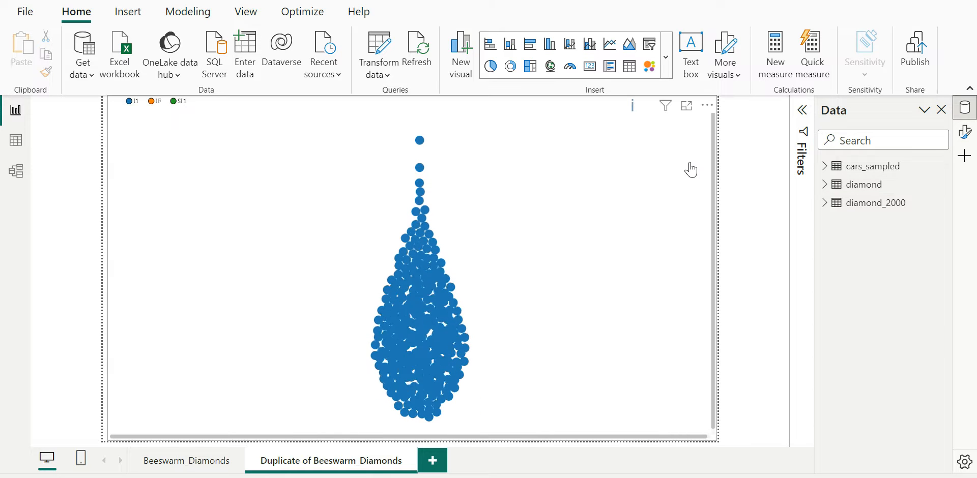
{"action": "left_click", "coordinate": [417, 280]}
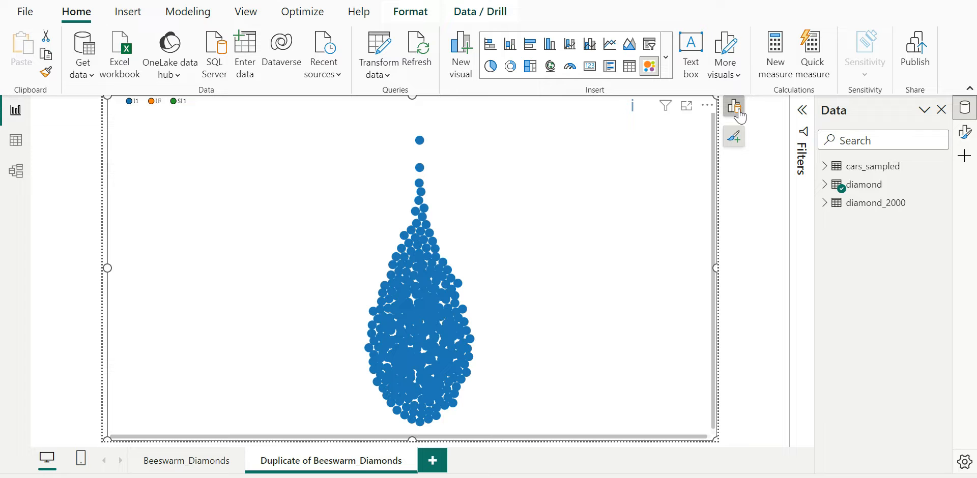
{"action": "left_click", "coordinate": [733, 106]}
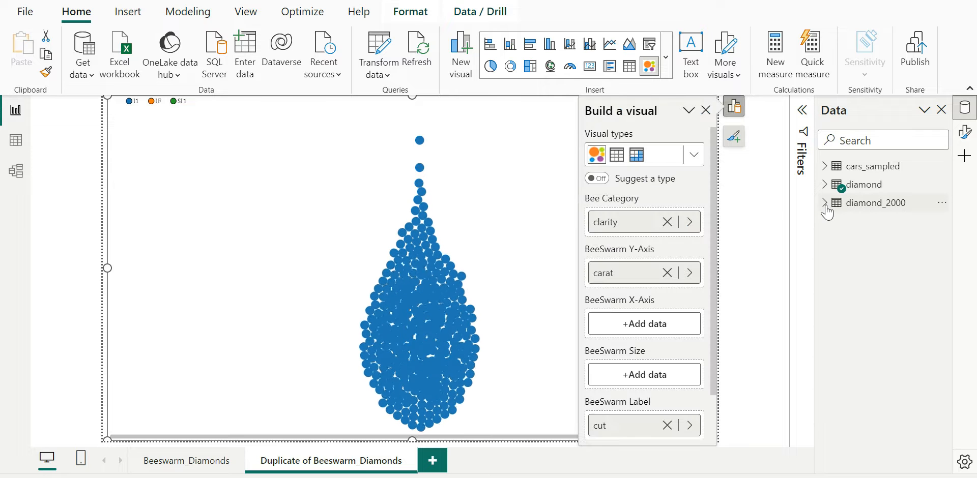
Rebuild it from diamond_2000: clarity category, unsummarized carat Y-axis, cut labels
{"action": "left_click", "coordinate": [828, 202]}
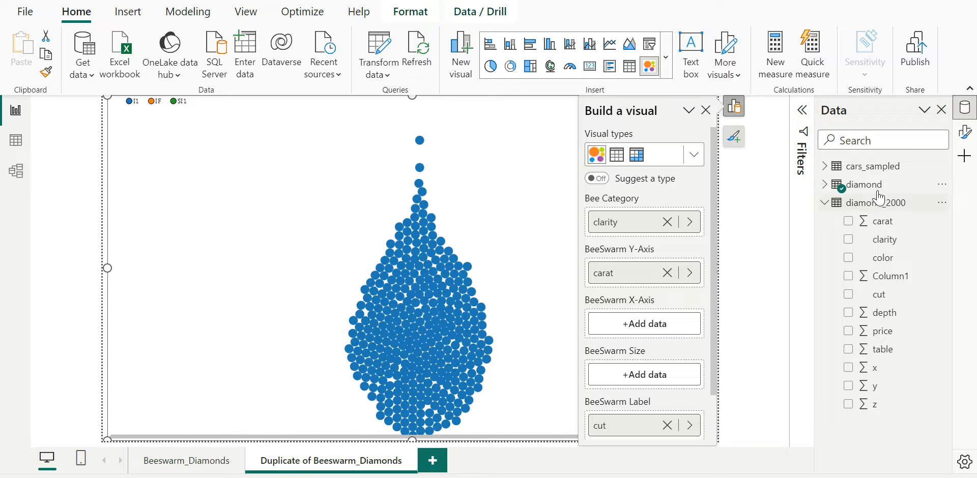
{"action": "left_click", "coordinate": [665, 222]}
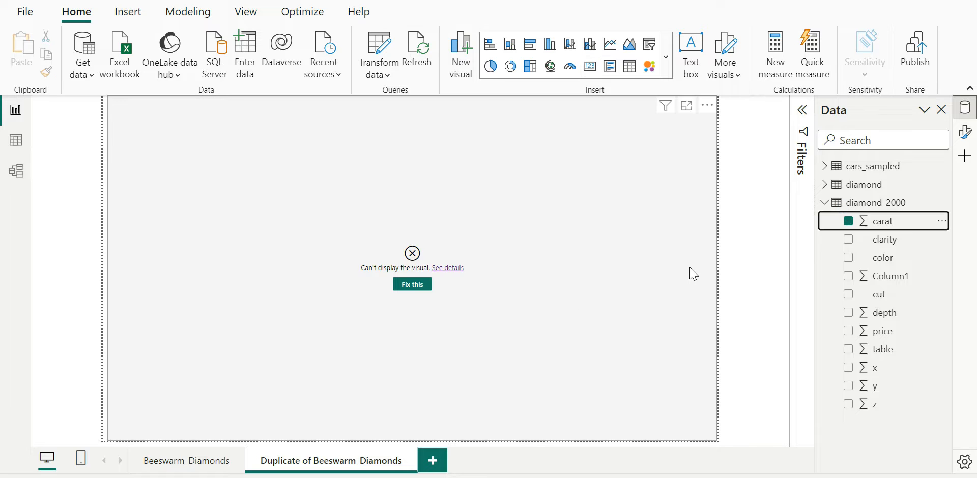
{"action": "left_click", "coordinate": [847, 220]}
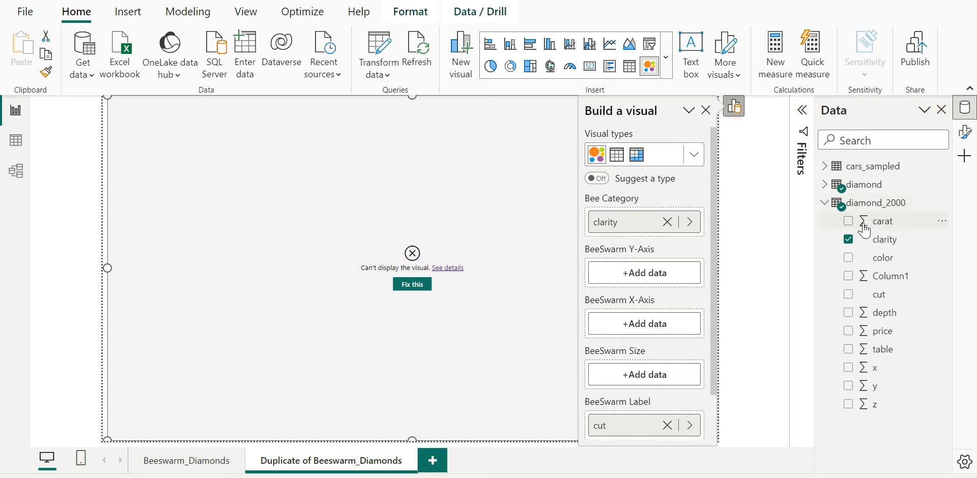
{"action": "left_click", "coordinate": [848, 221]}
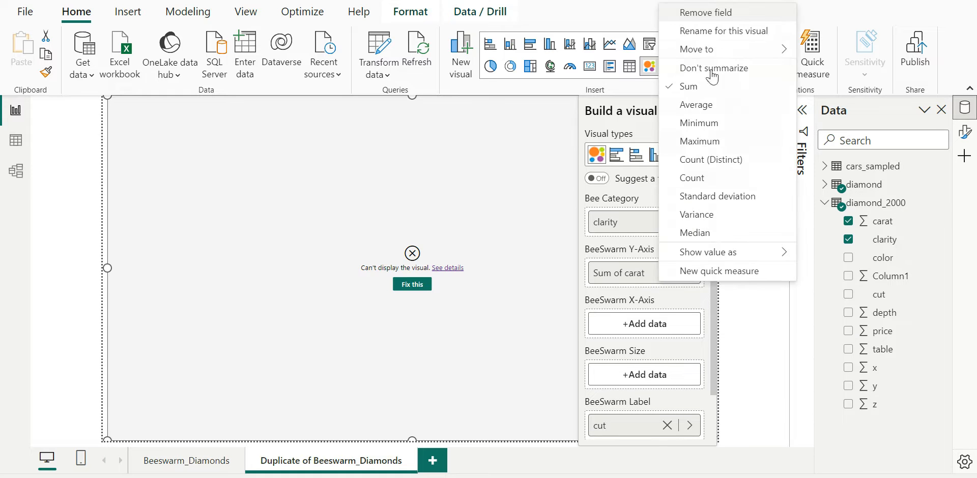
{"action": "left_click", "coordinate": [713, 68]}
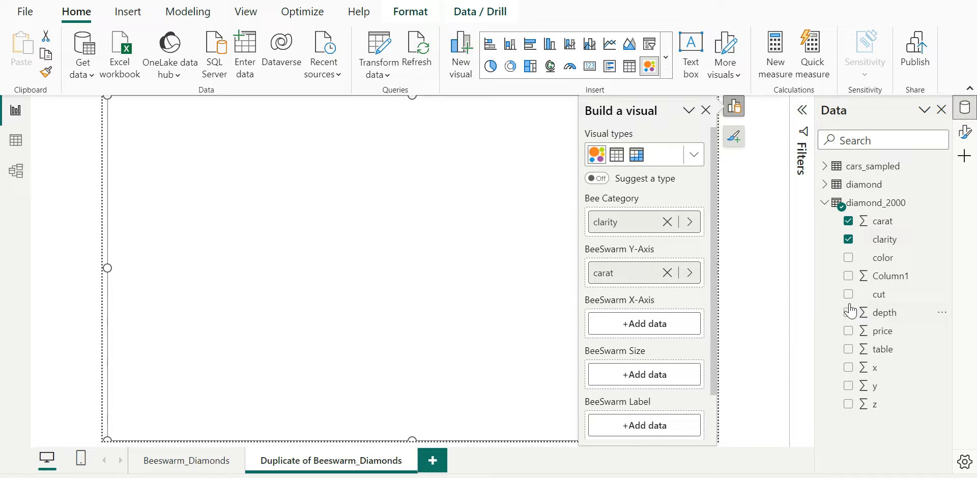
{"action": "left_click", "coordinate": [848, 294]}
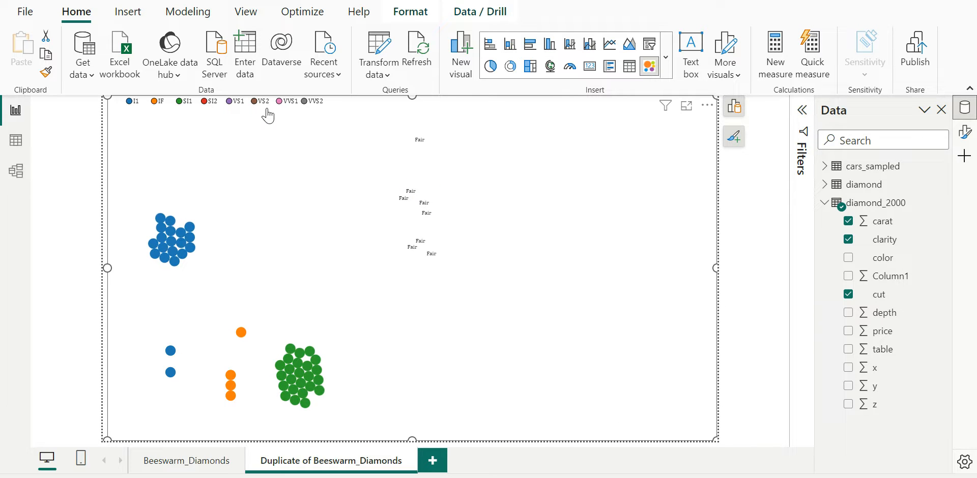
{"action": "mouse_move", "coordinate": [337, 117]}
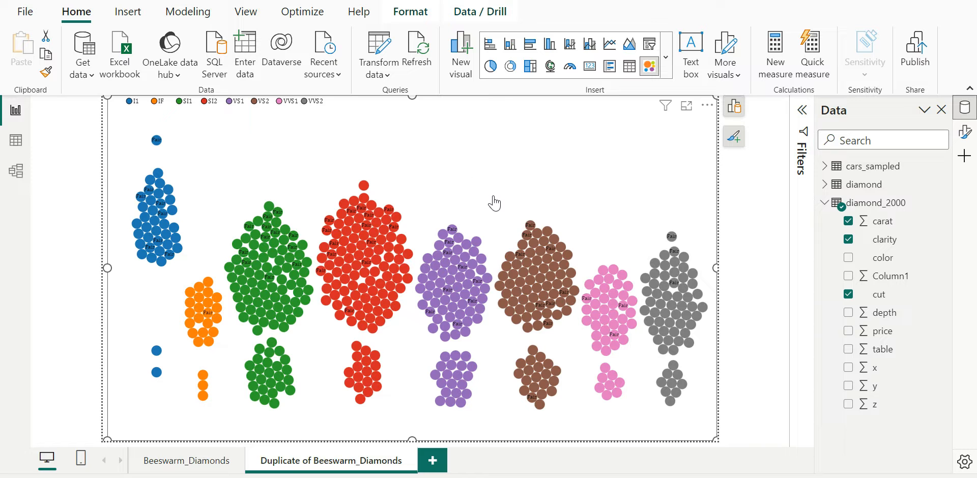
{"action": "mouse_move", "coordinate": [502, 277]}
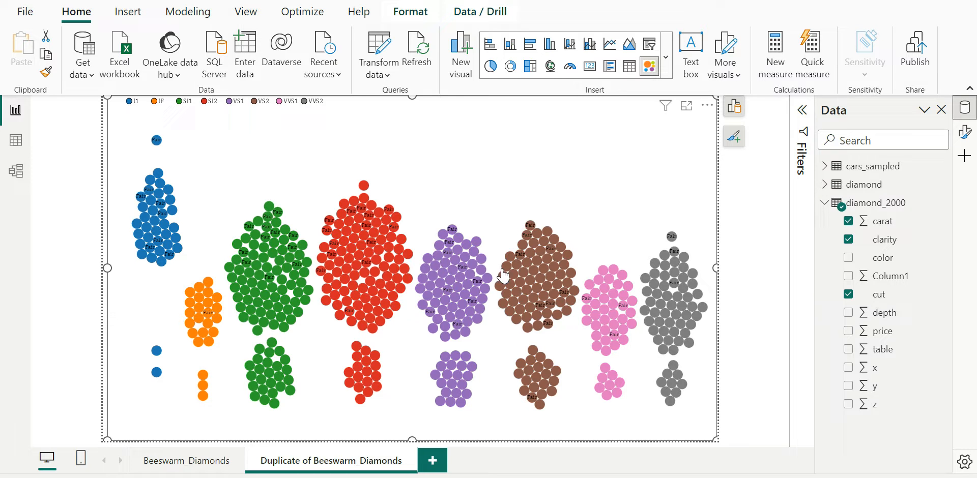
{"action": "mouse_move", "coordinate": [691, 408]}
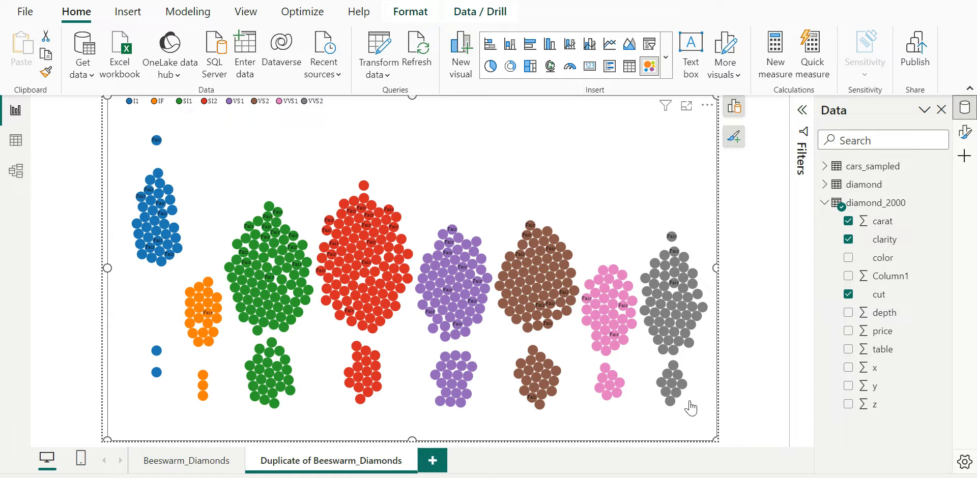
{"action": "mouse_move", "coordinate": [652, 391]}
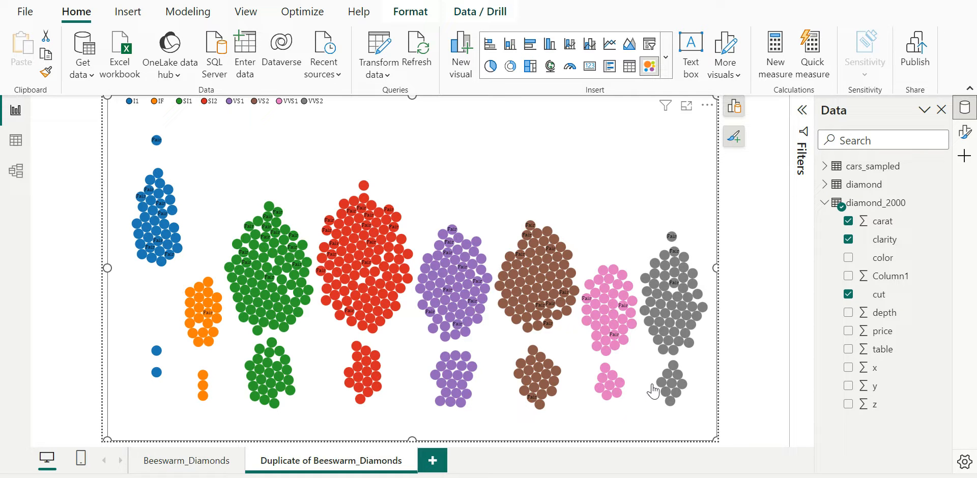
{"action": "mouse_move", "coordinate": [642, 293]}
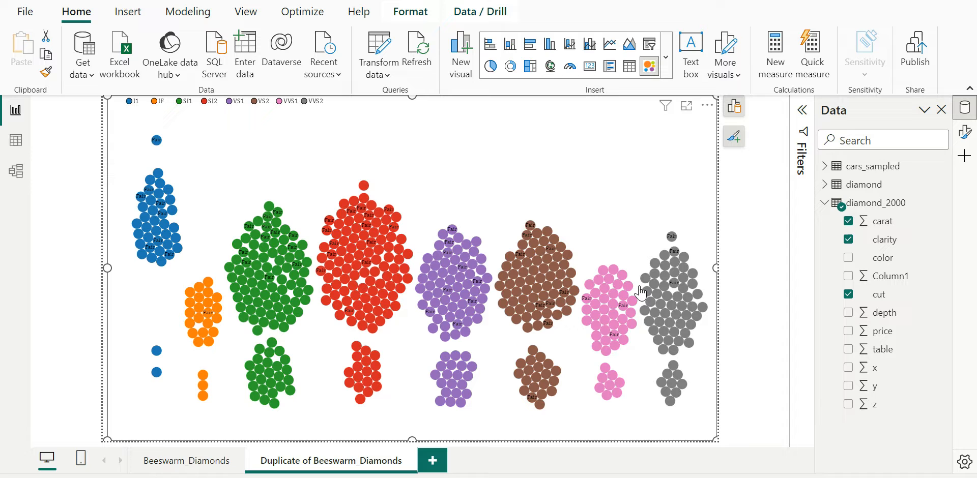
{"action": "mouse_move", "coordinate": [688, 404]}
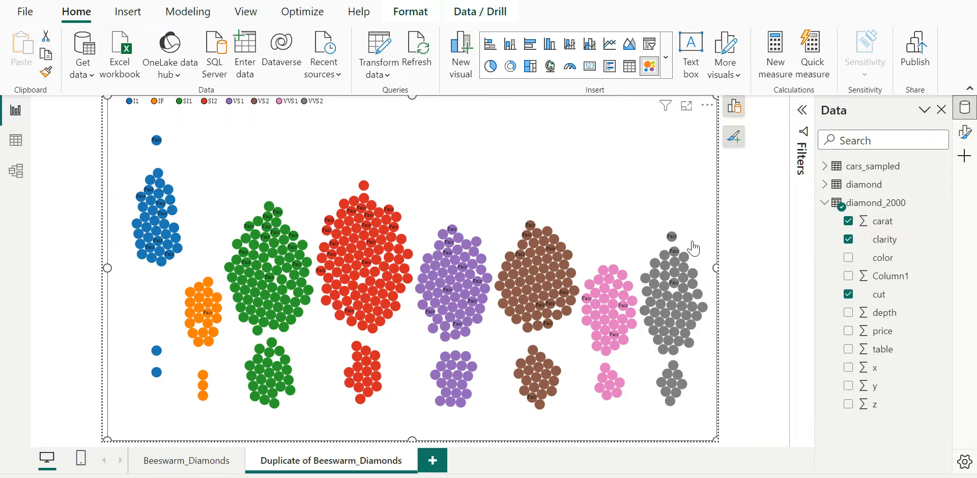
{"action": "mouse_move", "coordinate": [662, 336]}
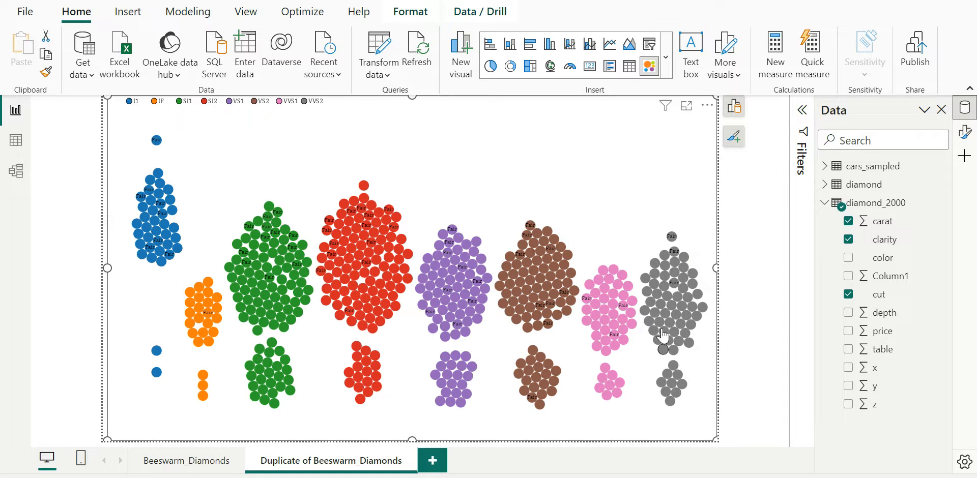
{"action": "mouse_move", "coordinate": [655, 360]}
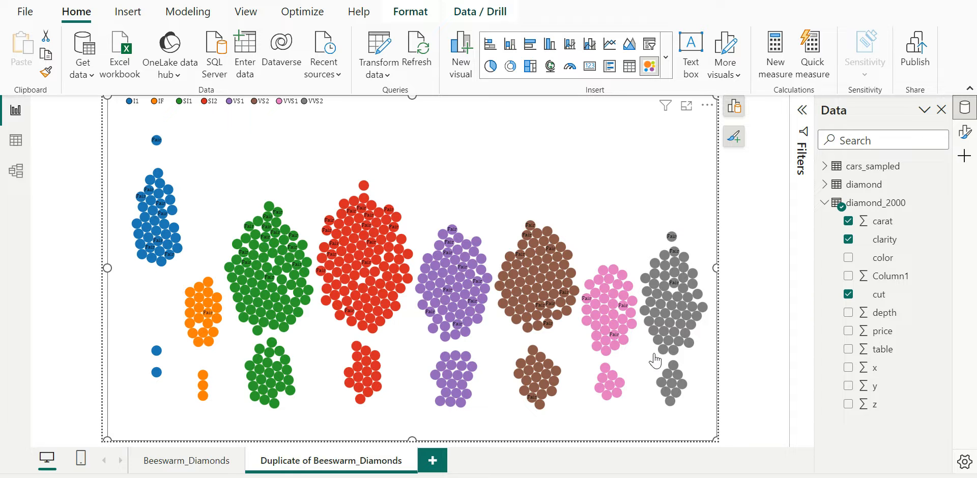
{"action": "mouse_move", "coordinate": [667, 405]}
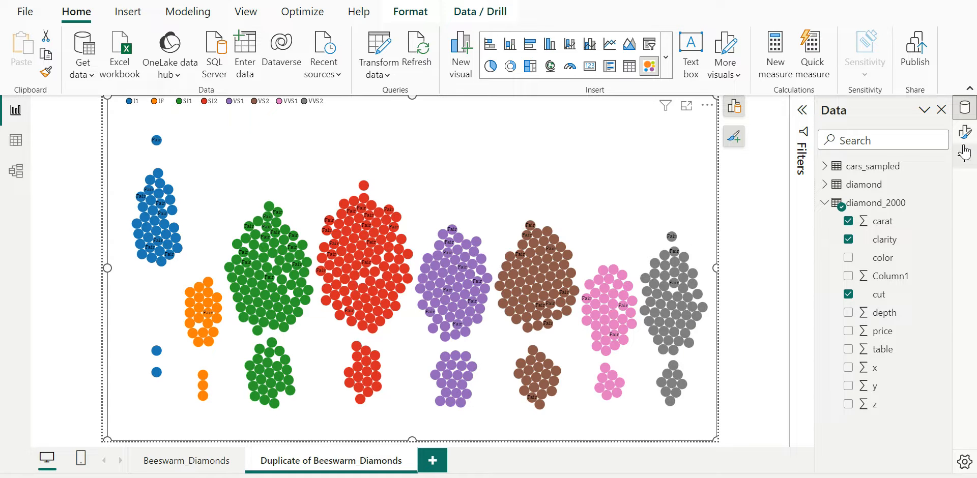
View the beeswarm's formatting Properties and Advanced options, then return to Visual settings
{"action": "left_click", "coordinate": [963, 131]}
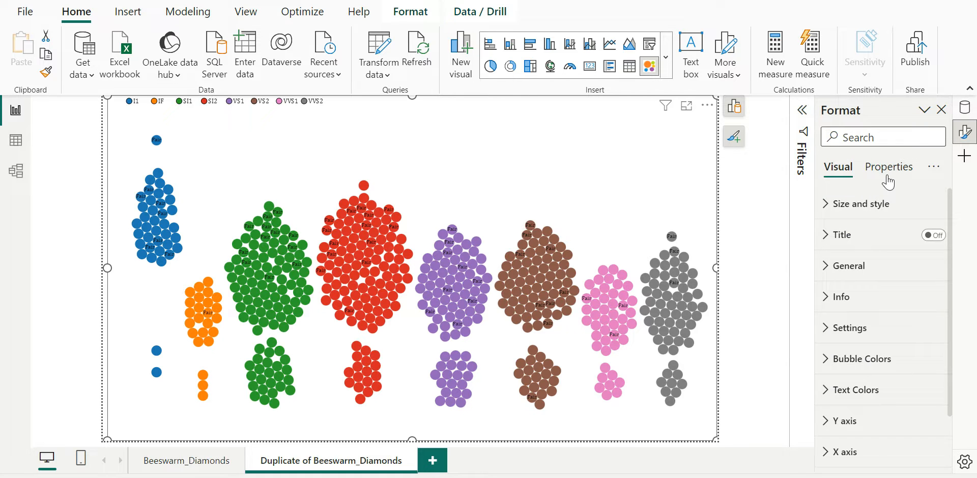
{"action": "left_click", "coordinate": [888, 167]}
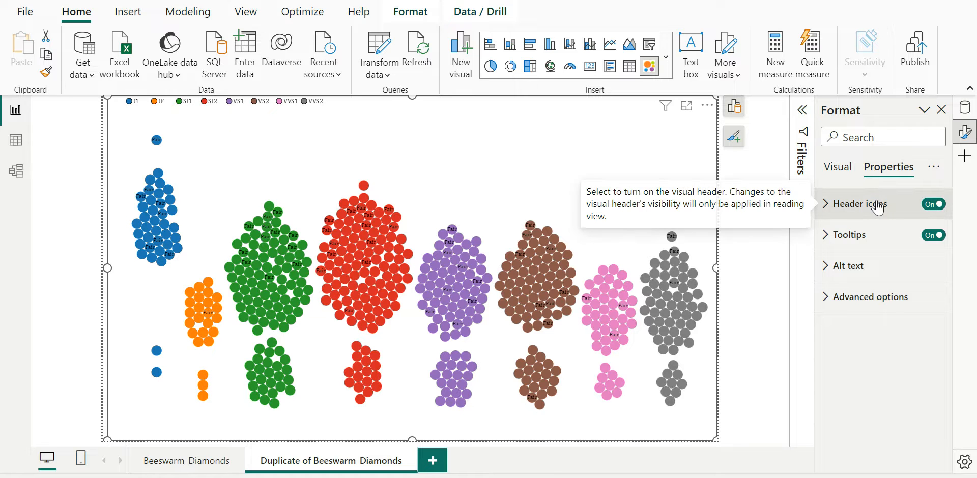
{"action": "mouse_move", "coordinate": [882, 265]}
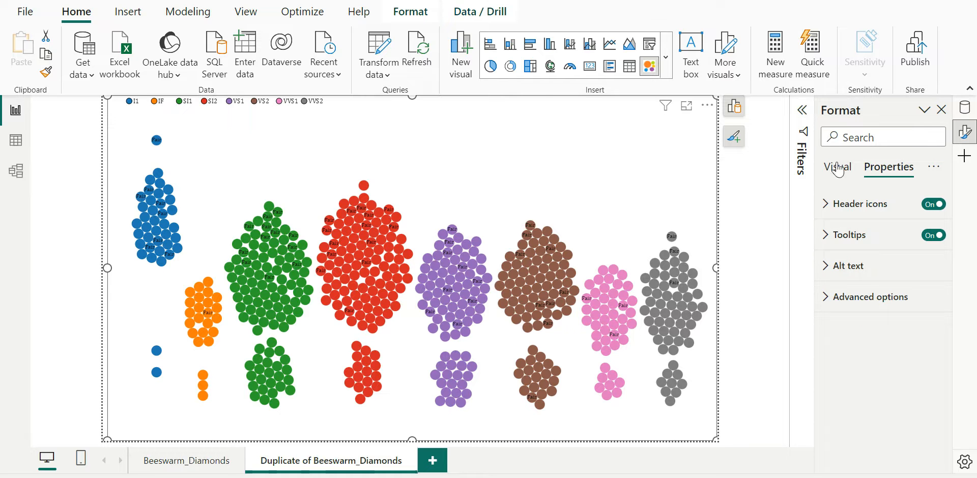
{"action": "left_click", "coordinate": [869, 296]}
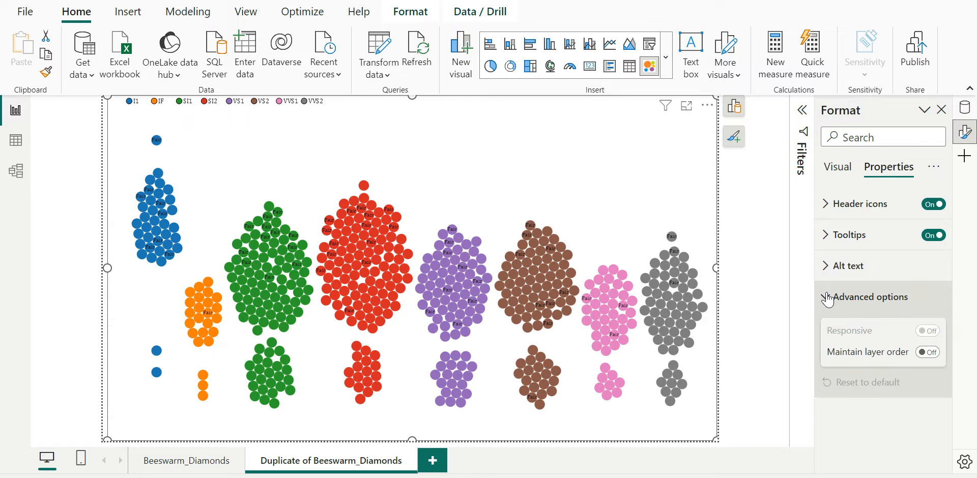
{"action": "left_click", "coordinate": [837, 166]}
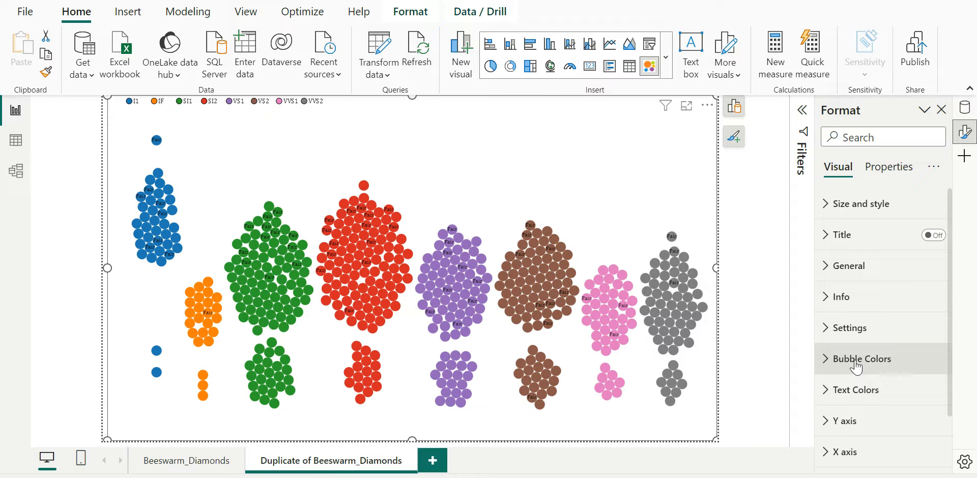
Make the legend text orange and the blue cluster's cut labels white
{"action": "left_click", "coordinate": [862, 359]}
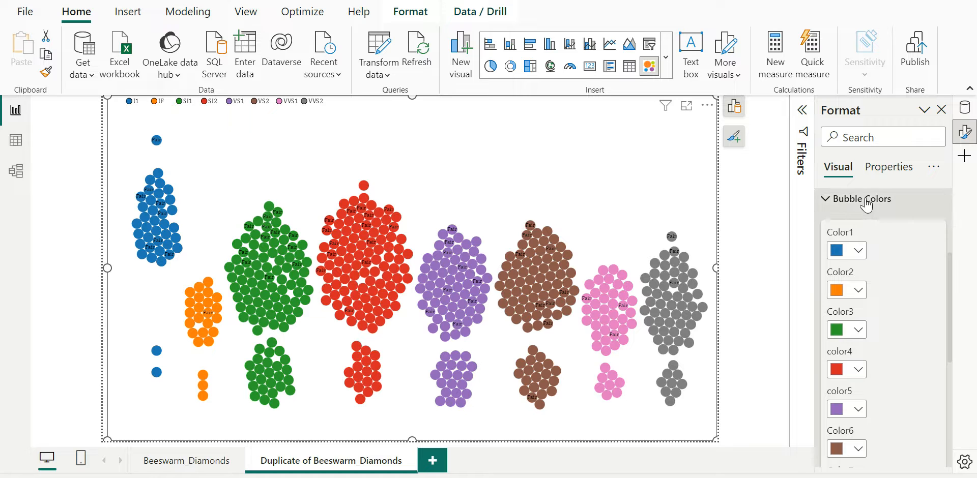
{"action": "left_click", "coordinate": [863, 199]}
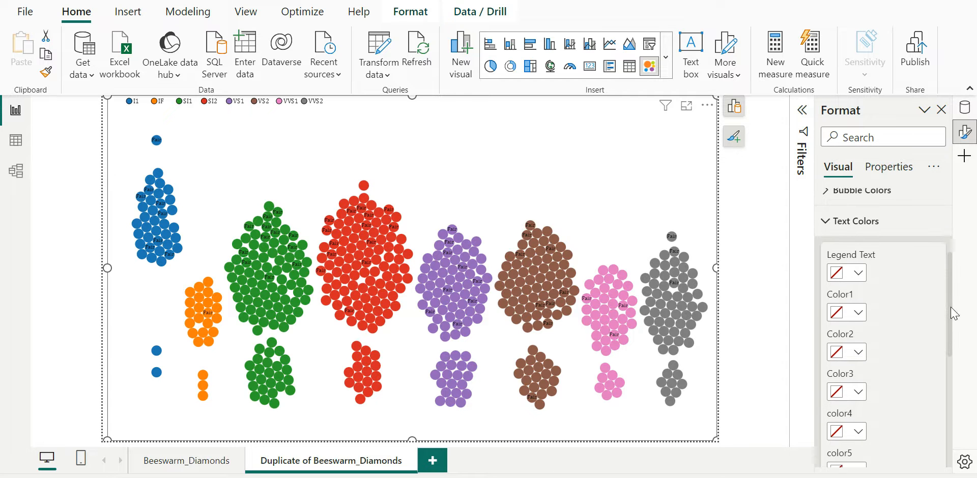
{"action": "left_click", "coordinate": [855, 273]}
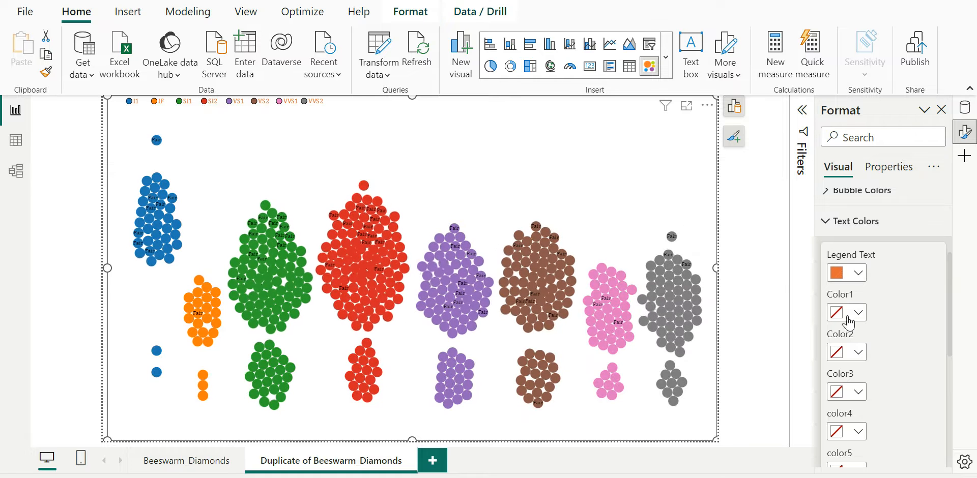
{"action": "left_click", "coordinate": [854, 312]}
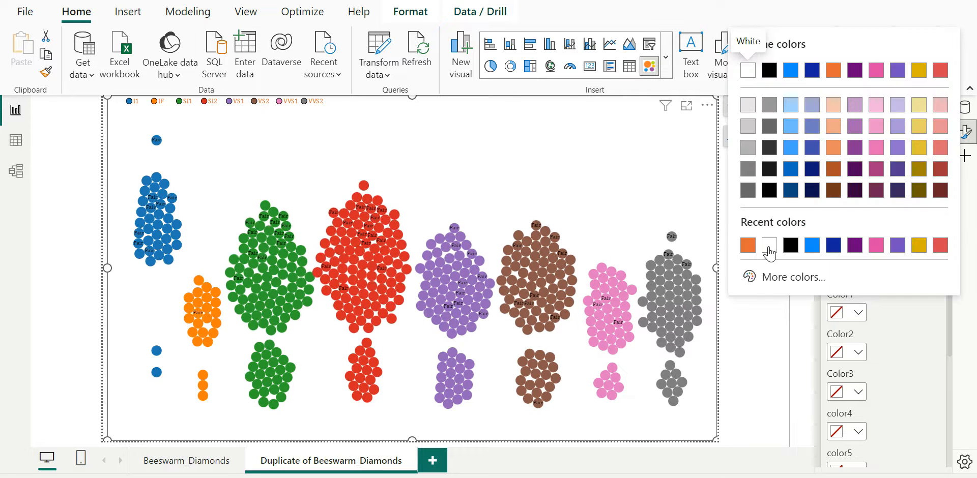
{"action": "left_click", "coordinate": [768, 244]}
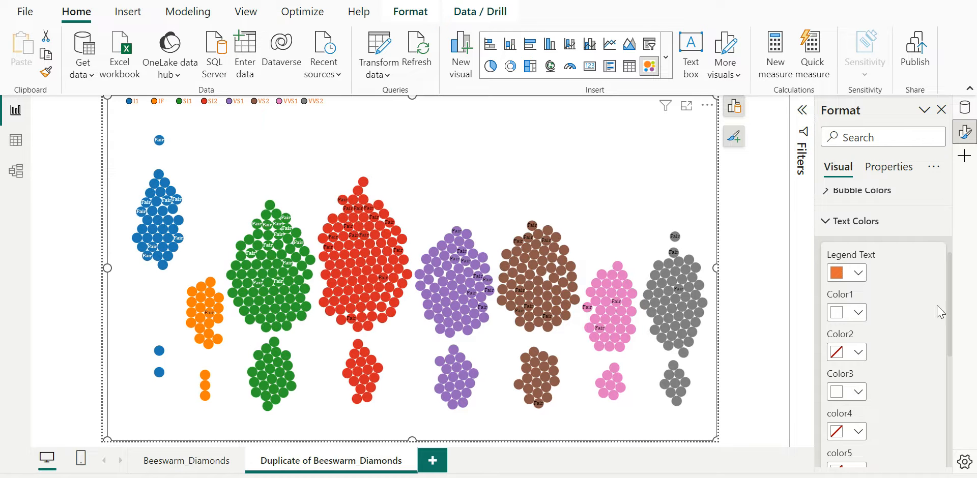
Toggle the Y axis Show Axis setting, leaving the axis hidden
{"action": "scroll", "scroll_direction": "down", "scroll_amount": 3}
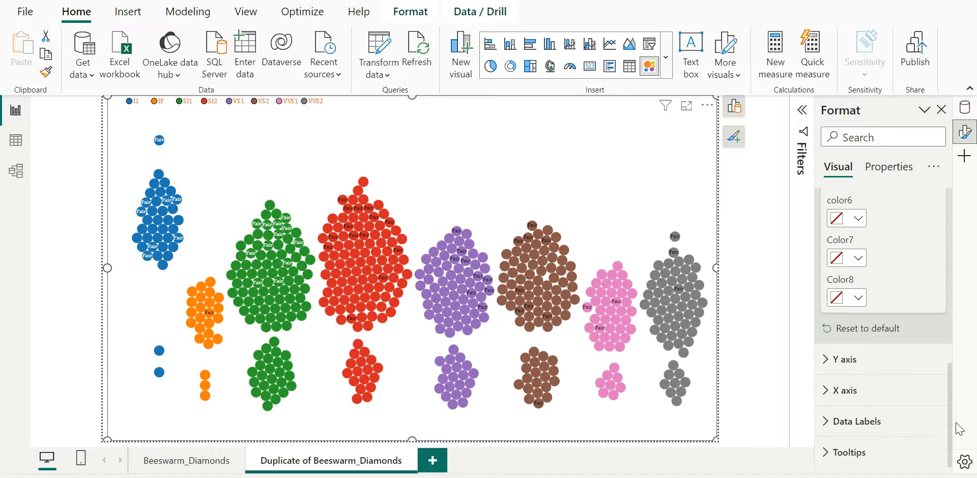
{"action": "left_click", "coordinate": [844, 360]}
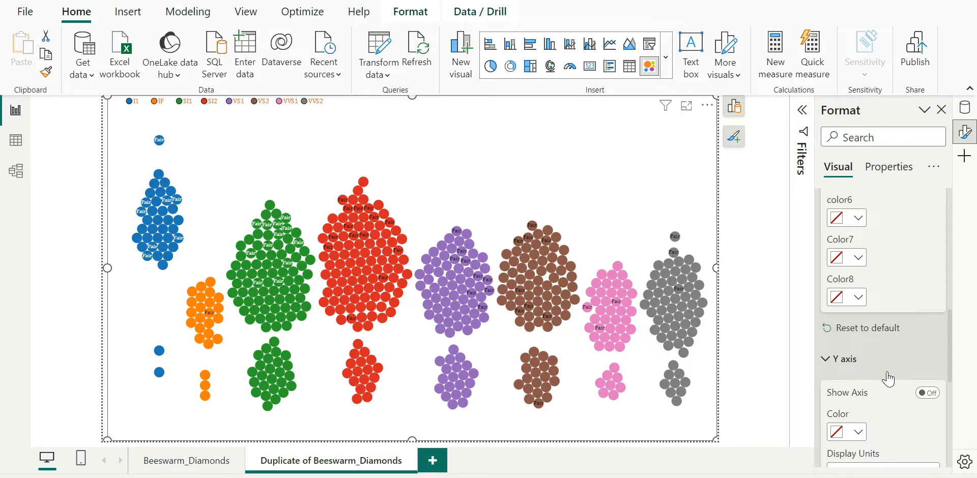
{"action": "left_click", "coordinate": [926, 392]}
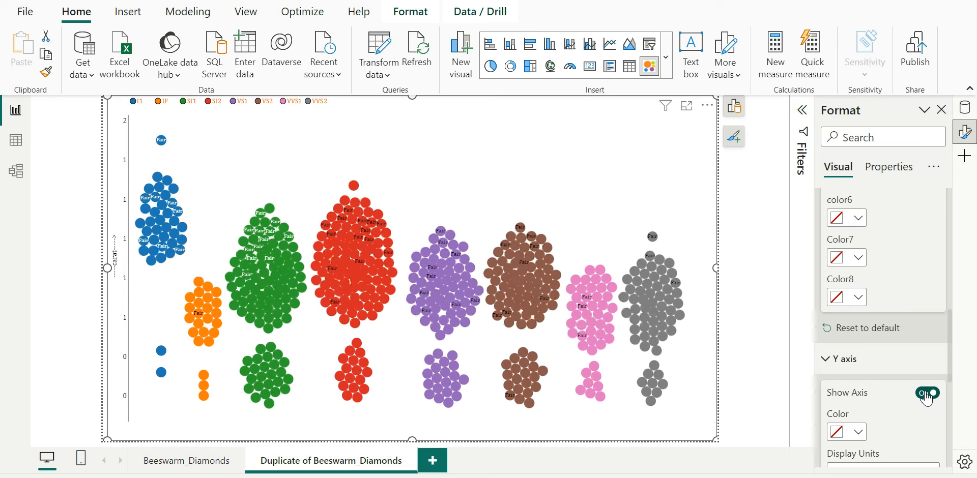
{"action": "left_click", "coordinate": [927, 393]}
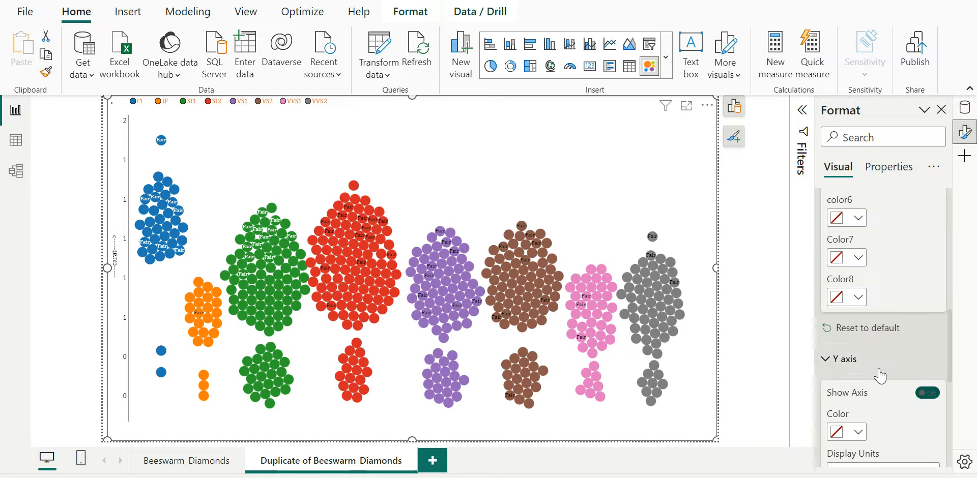
{"action": "left_click", "coordinate": [926, 392]}
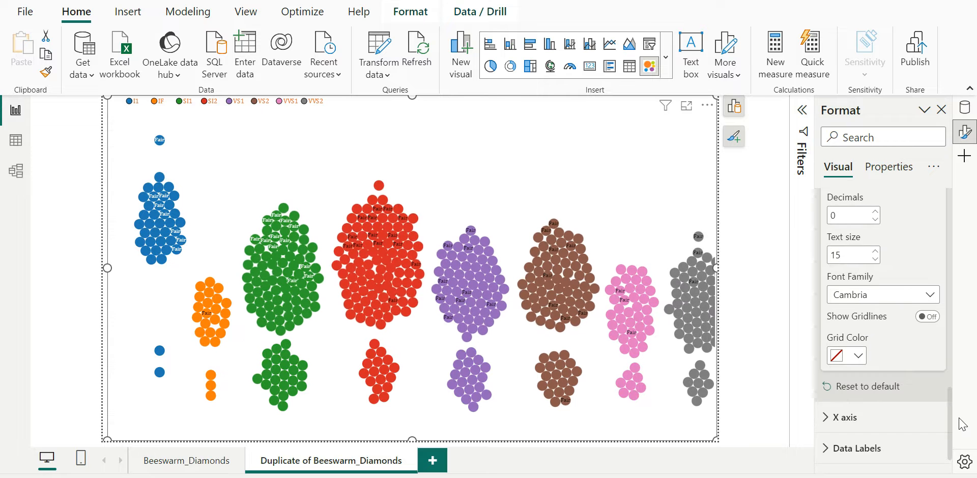
Turn on Y-axis gridlines with a black grid colour
{"action": "scroll", "scroll_direction": "down", "scroll_amount": 3}
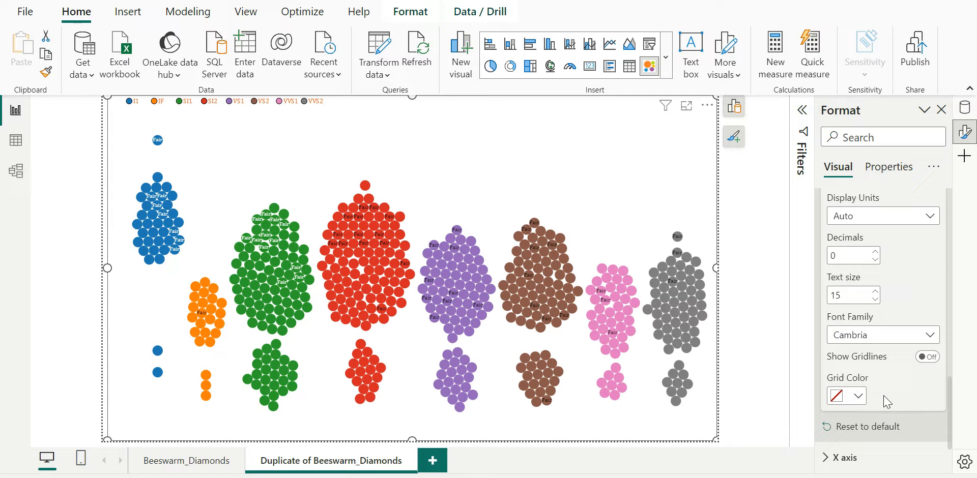
{"action": "mouse_move", "coordinate": [952, 383]}
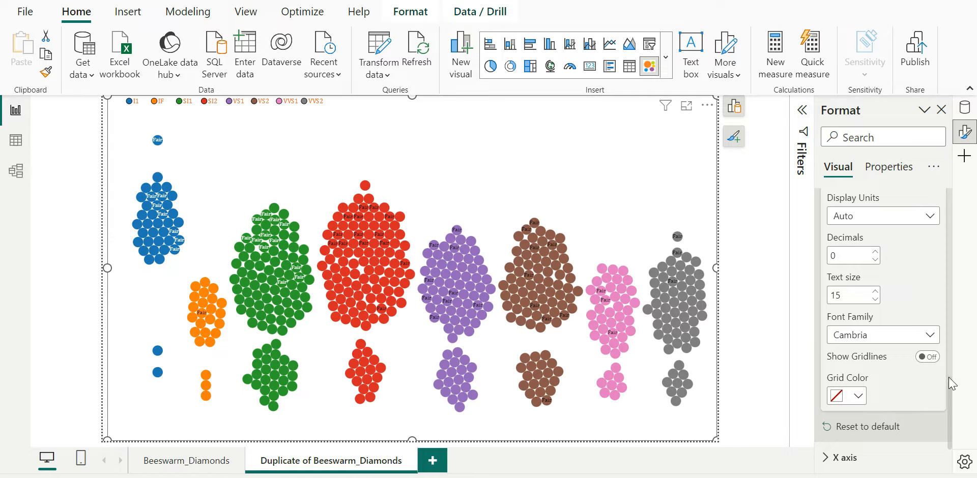
{"action": "left_click", "coordinate": [926, 356]}
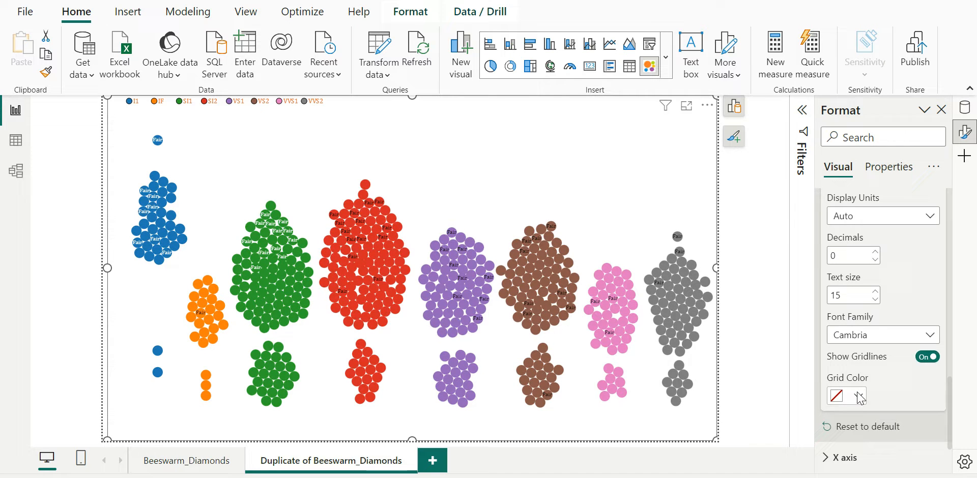
{"action": "left_click", "coordinate": [837, 396]}
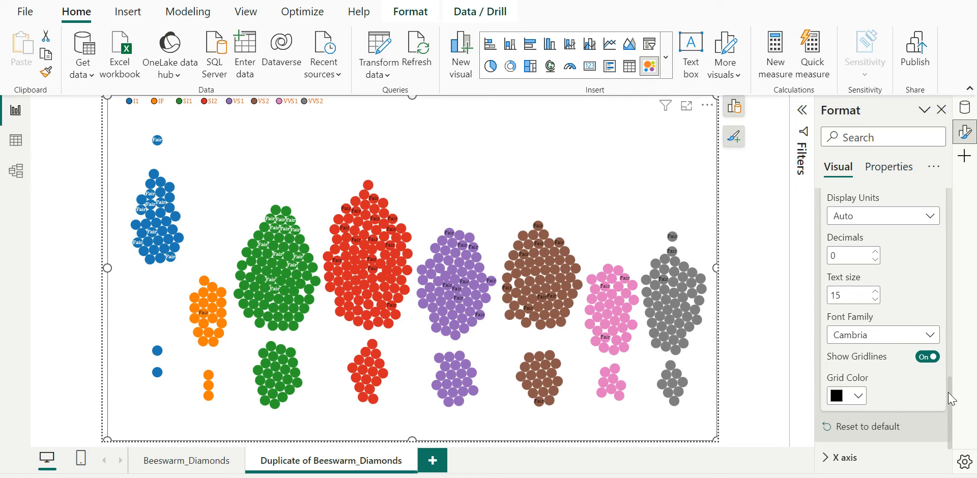
{"action": "scroll", "scroll_direction": "down", "scroll_amount": 3}
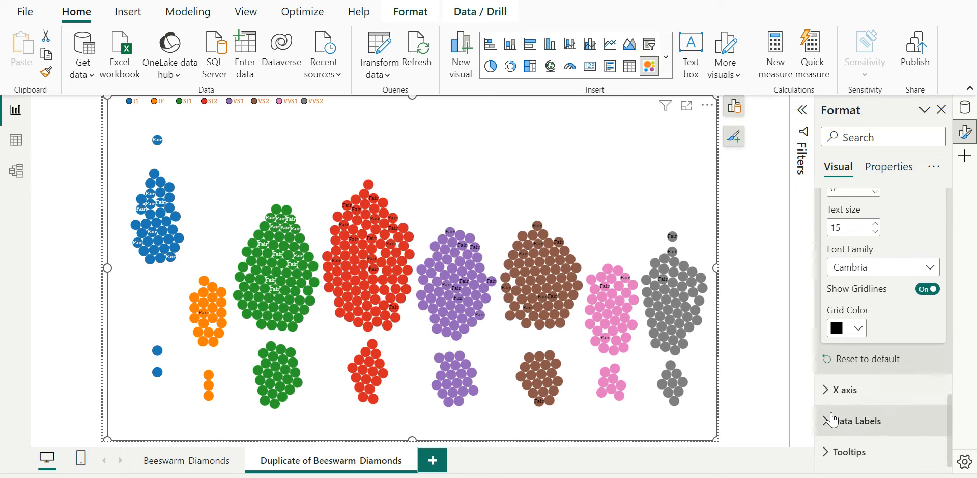
Return to the original Beeswarm_Diamonds page showing the cut-labelled clarity beeswarm
{"action": "left_click", "coordinate": [857, 420]}
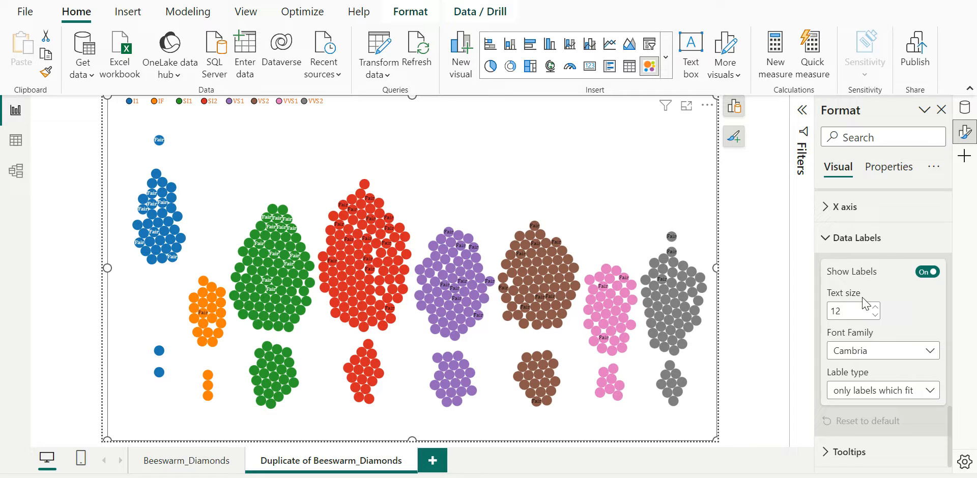
{"action": "mouse_move", "coordinate": [505, 397]}
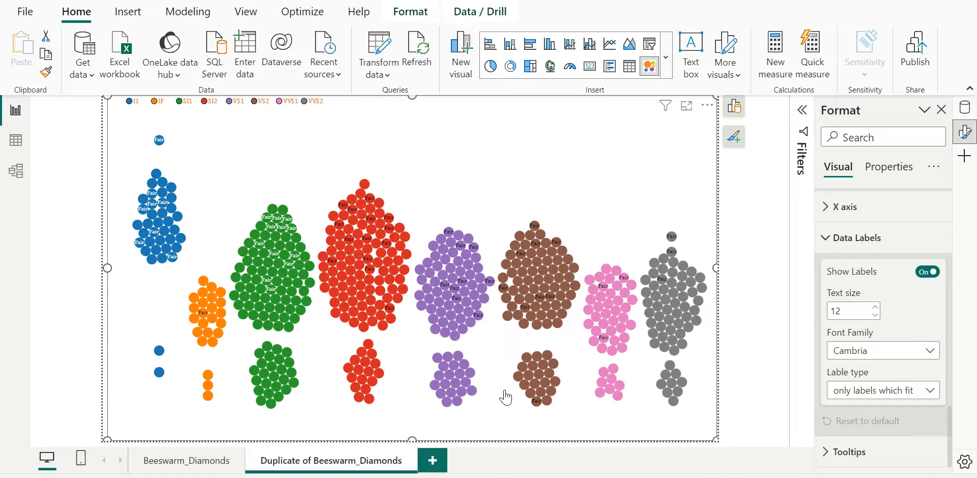
{"action": "left_click", "coordinate": [186, 461]}
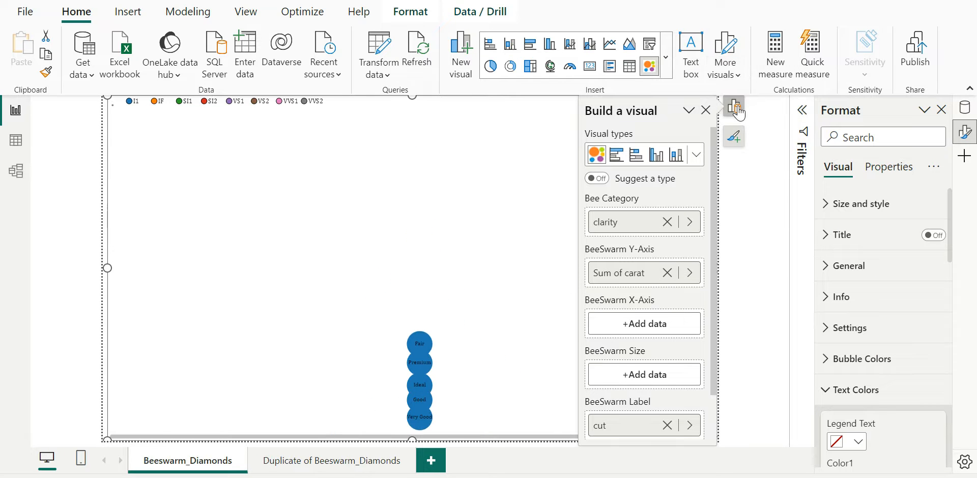
Set the beeswarm's data label type to All with text size 21
{"action": "left_click", "coordinate": [733, 106]}
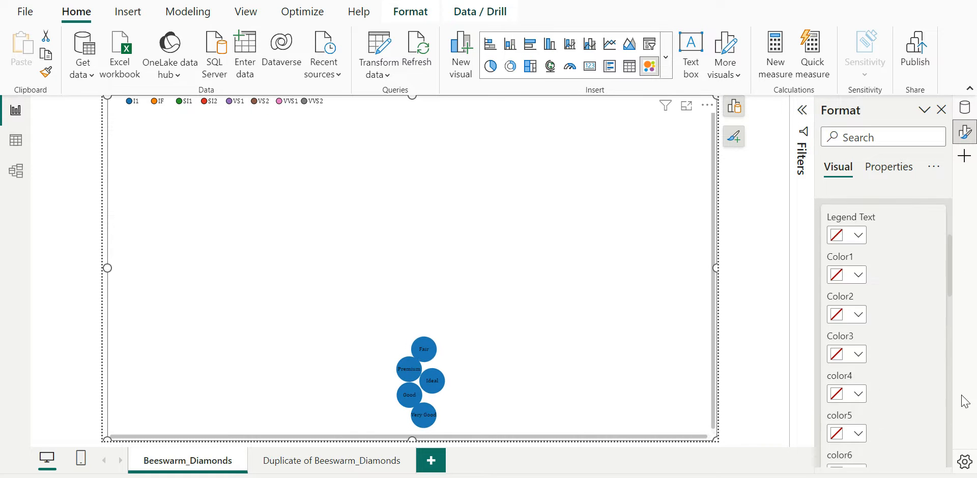
{"action": "scroll", "scroll_direction": "down", "scroll_amount": 3}
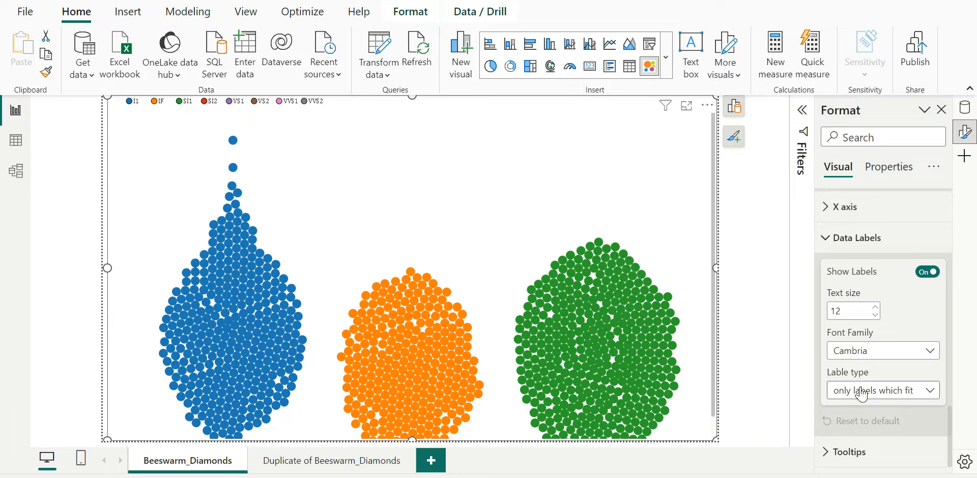
{"action": "left_click", "coordinate": [883, 390]}
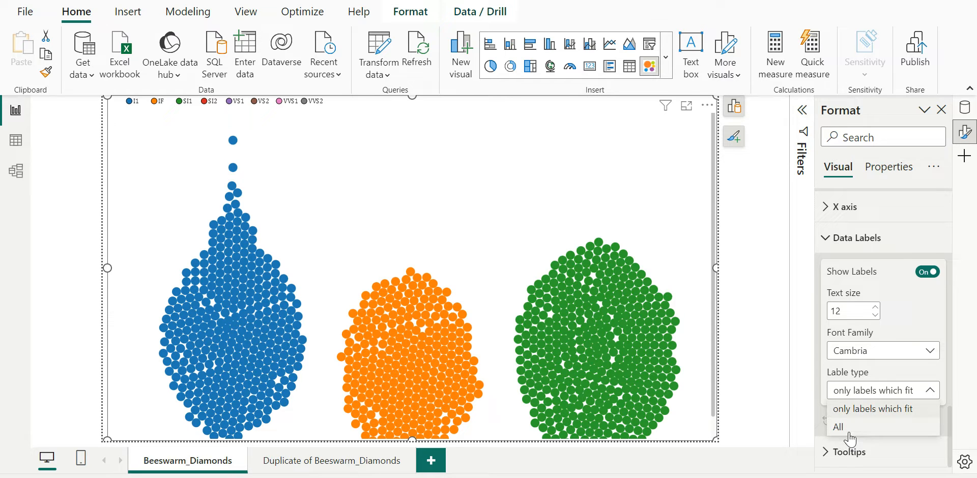
{"action": "left_click", "coordinate": [837, 427]}
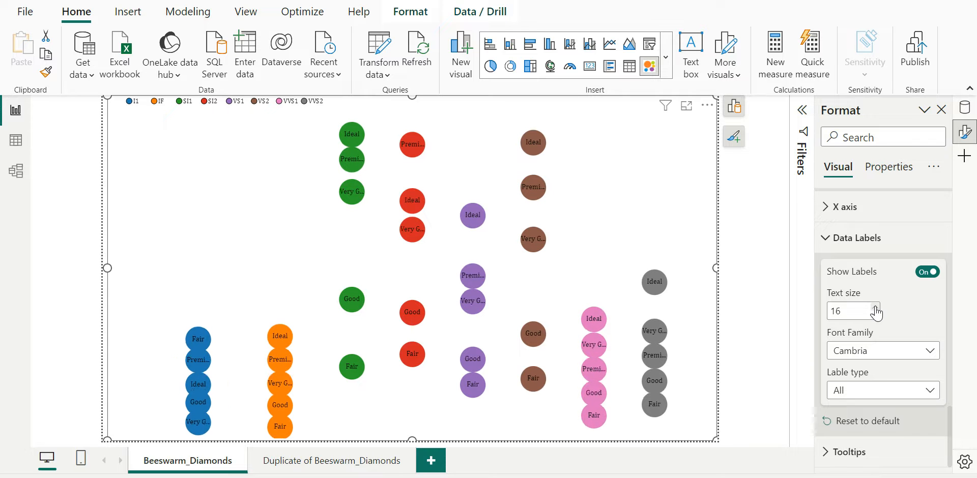
{"action": "type", "text": "21"}
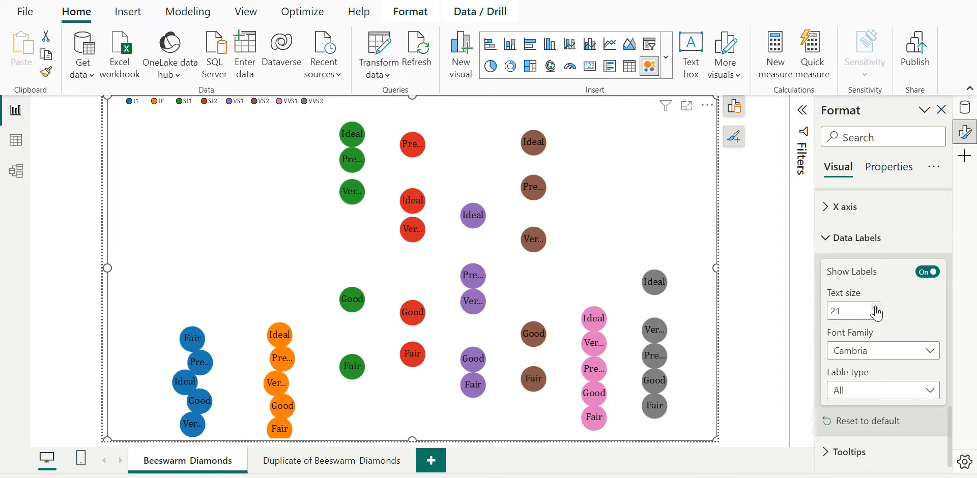
{"action": "mouse_move", "coordinate": [593, 343]}
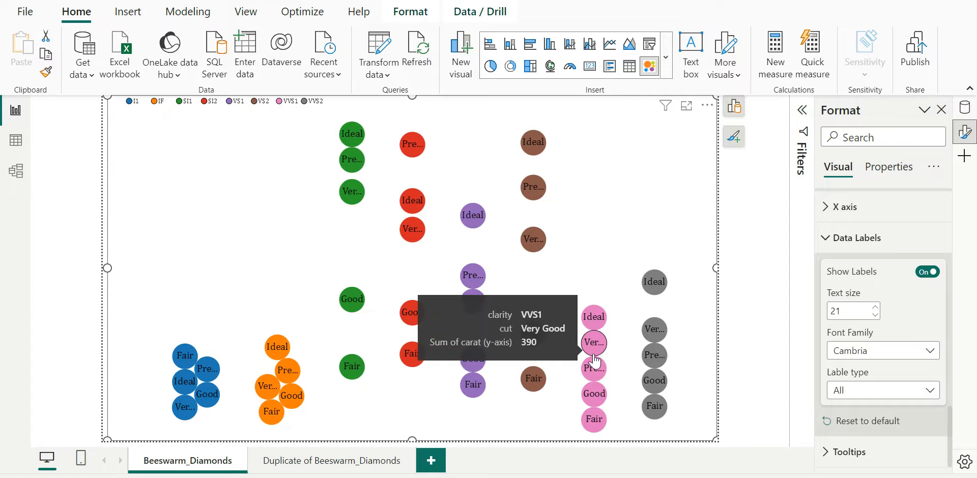
{"action": "mouse_move", "coordinate": [594, 392]}
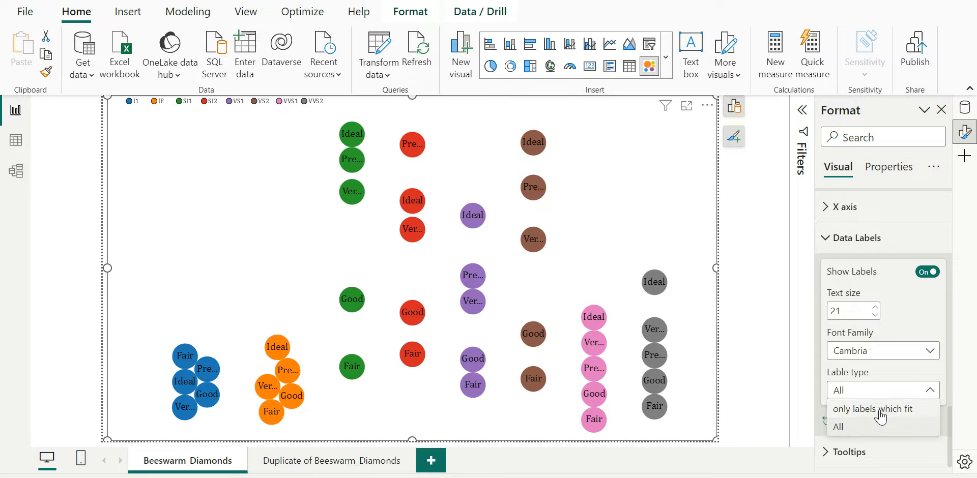
Change the data label type back to 'only labels which fit'
{"action": "left_click", "coordinate": [872, 409]}
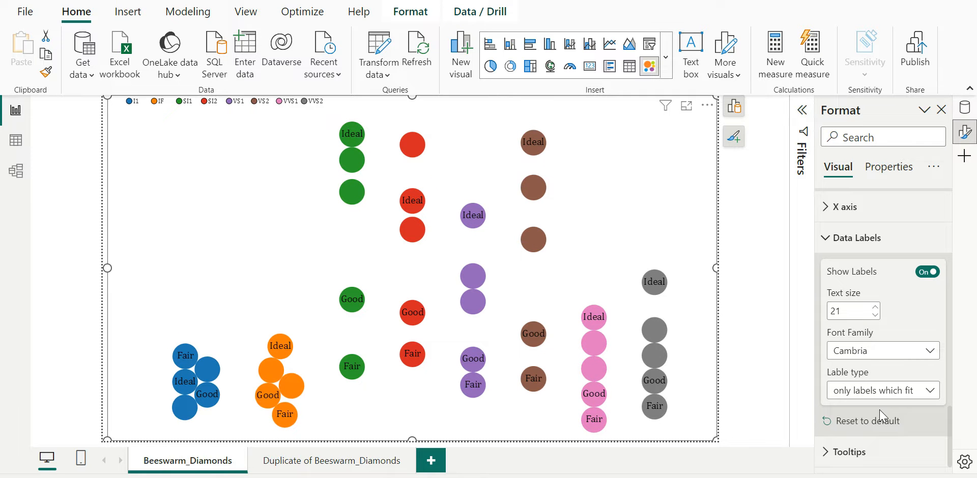
{"action": "mouse_move", "coordinate": [520, 269]}
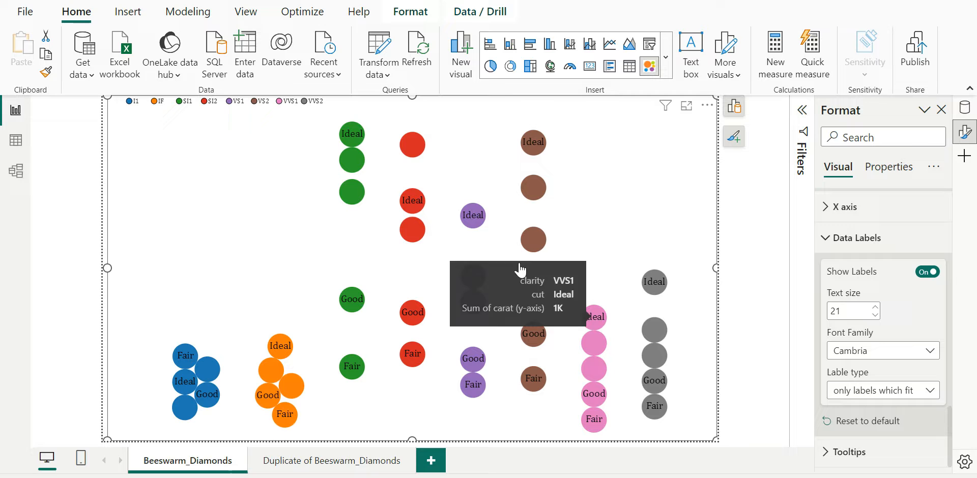
{"action": "mouse_move", "coordinate": [685, 324]}
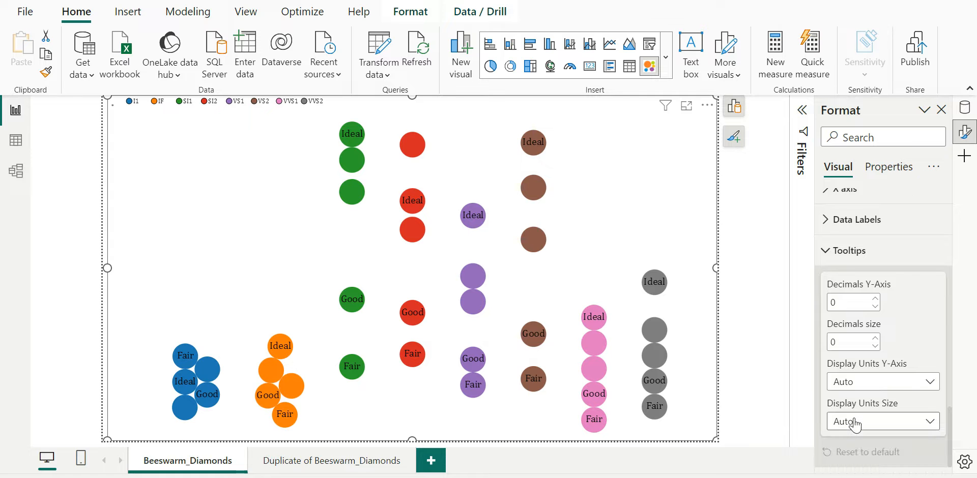
Set the tooltip size display units to None with 3 decimals
{"action": "left_click", "coordinate": [882, 421]}
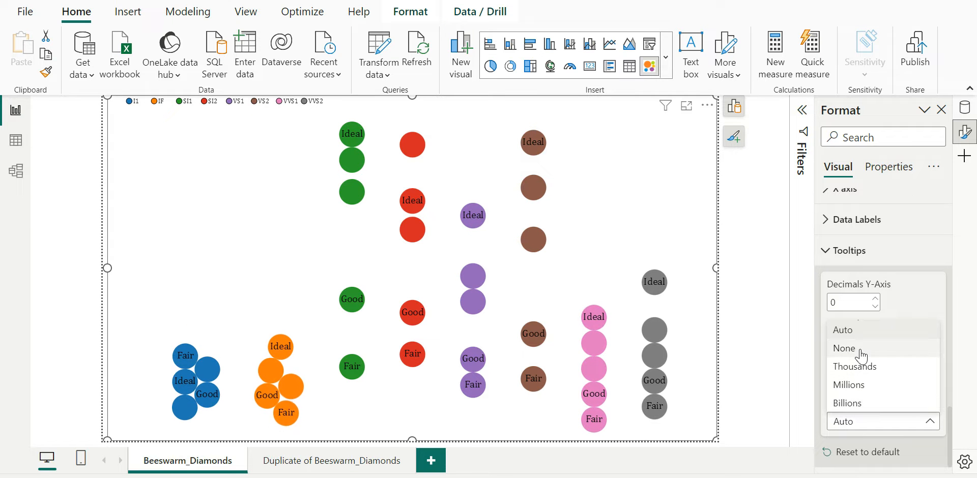
{"action": "left_click", "coordinate": [843, 348]}
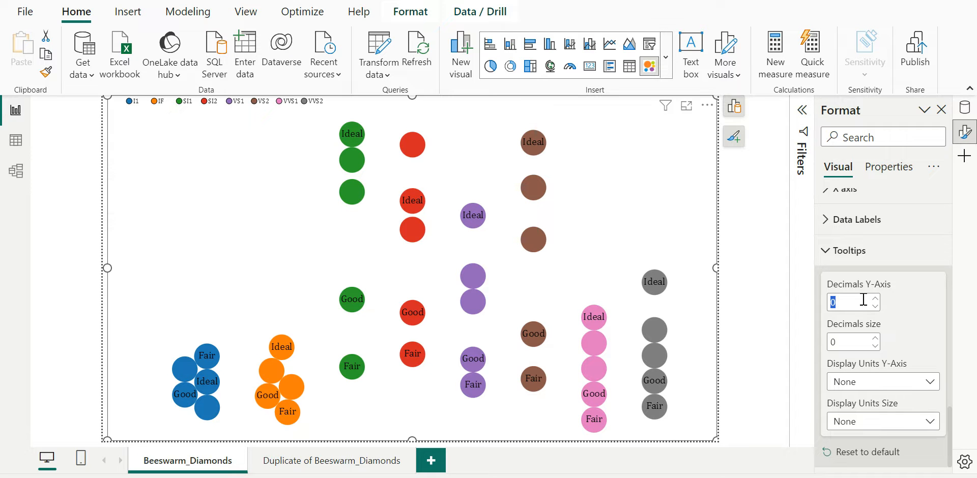
{"action": "type", "text": "3"}
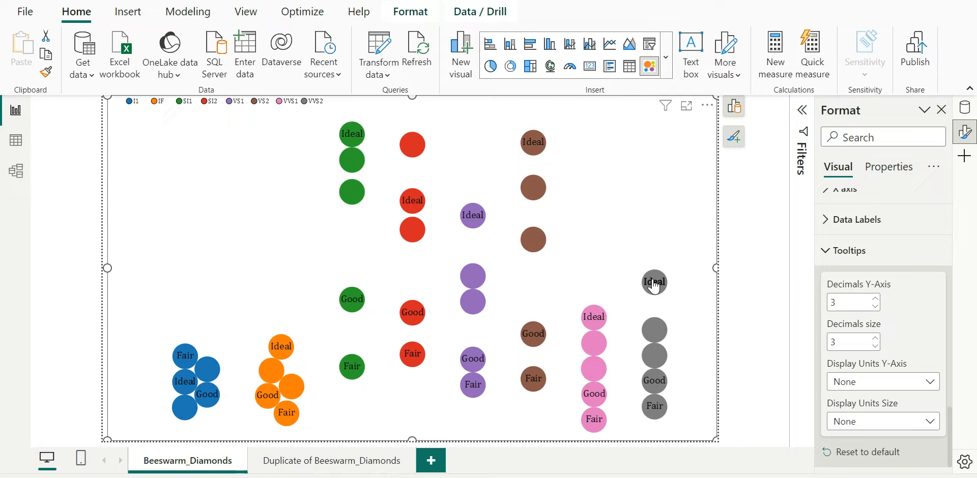
{"action": "mouse_move", "coordinate": [652, 282]}
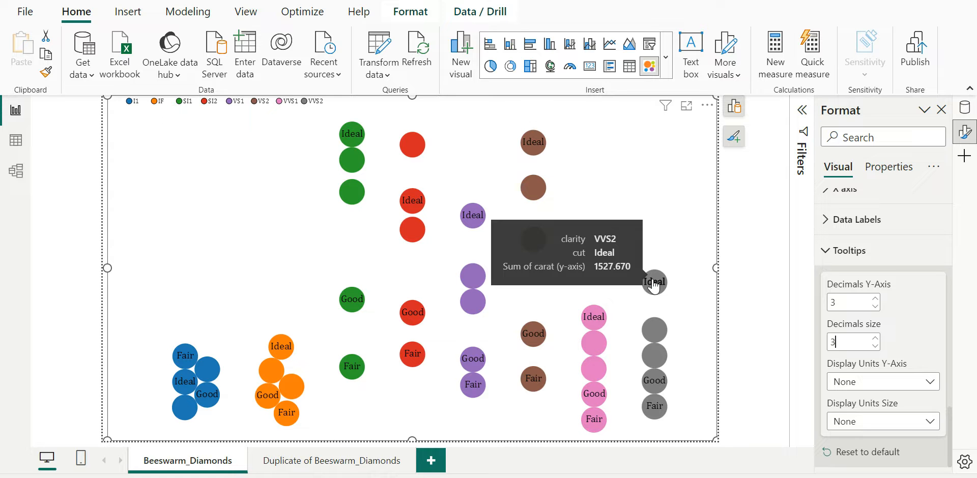
{"action": "mouse_move", "coordinate": [654, 278]}
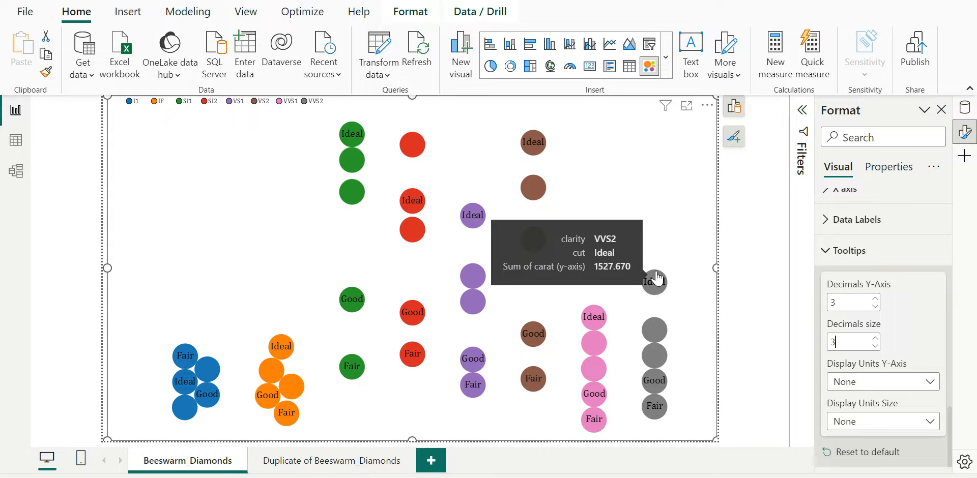
{"action": "left_click", "coordinate": [734, 106]}
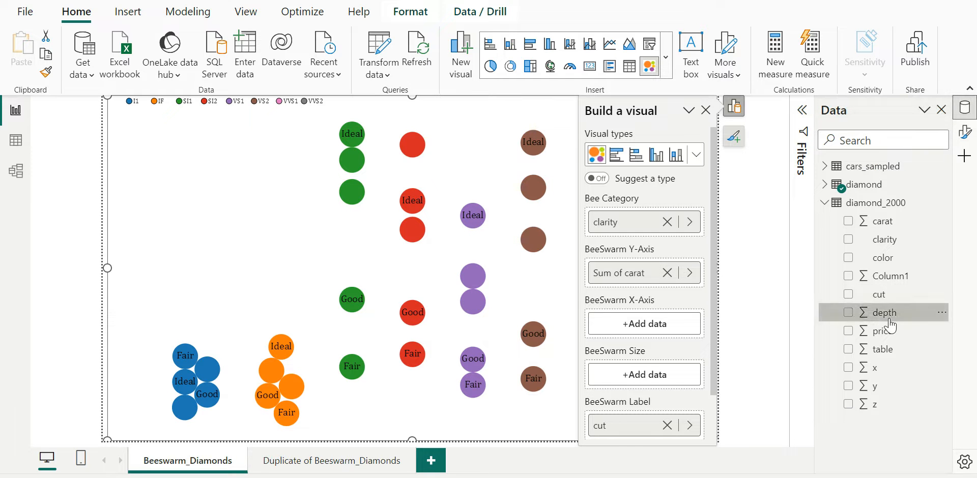
Tick depth so Sum of depth sizes the bubbles, then briefly view the duplicate page
{"action": "left_click", "coordinate": [849, 312]}
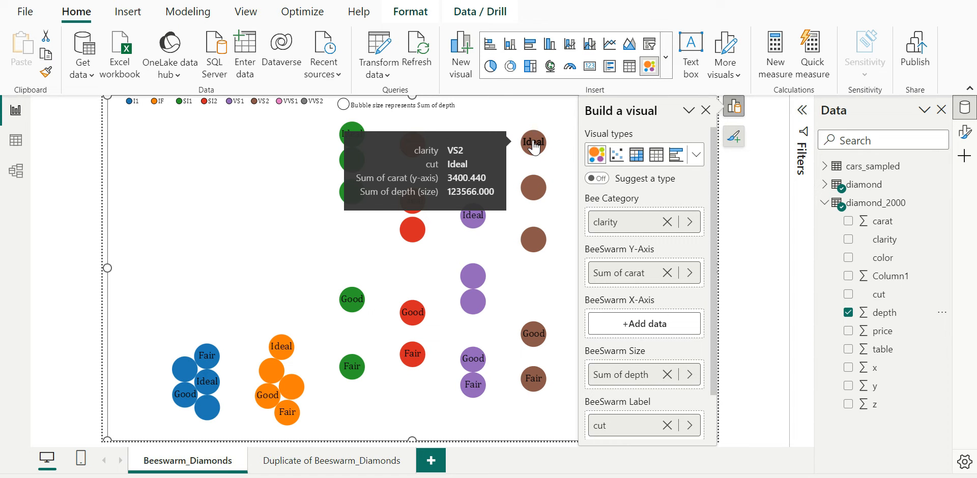
{"action": "left_click", "coordinate": [705, 109]}
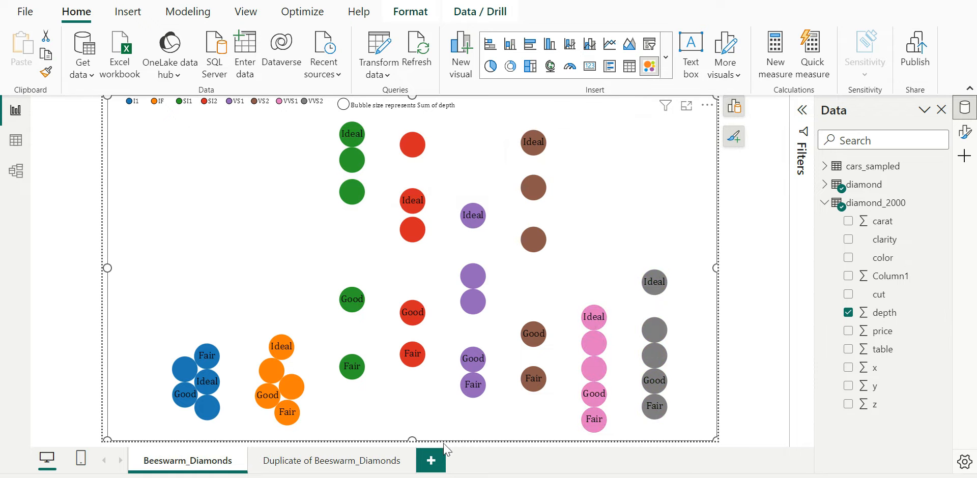
{"action": "left_click", "coordinate": [331, 460]}
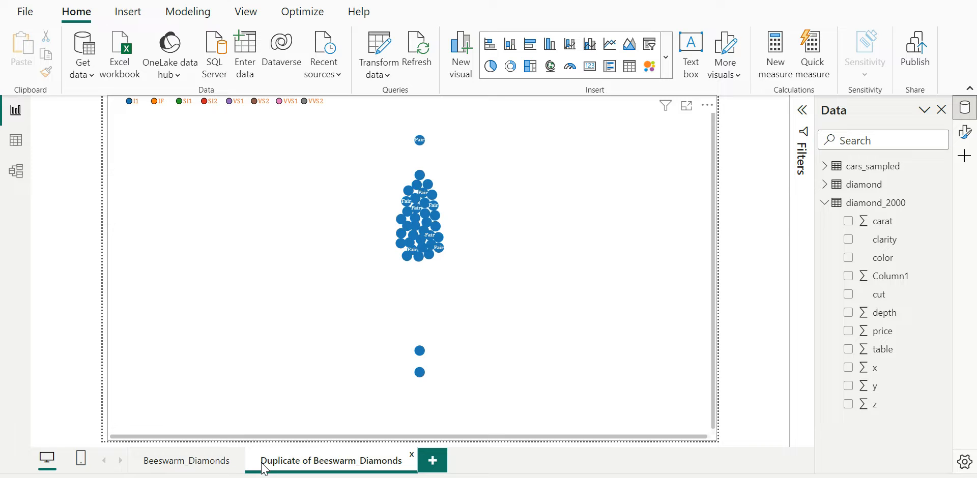
{"action": "left_click", "coordinate": [187, 461]}
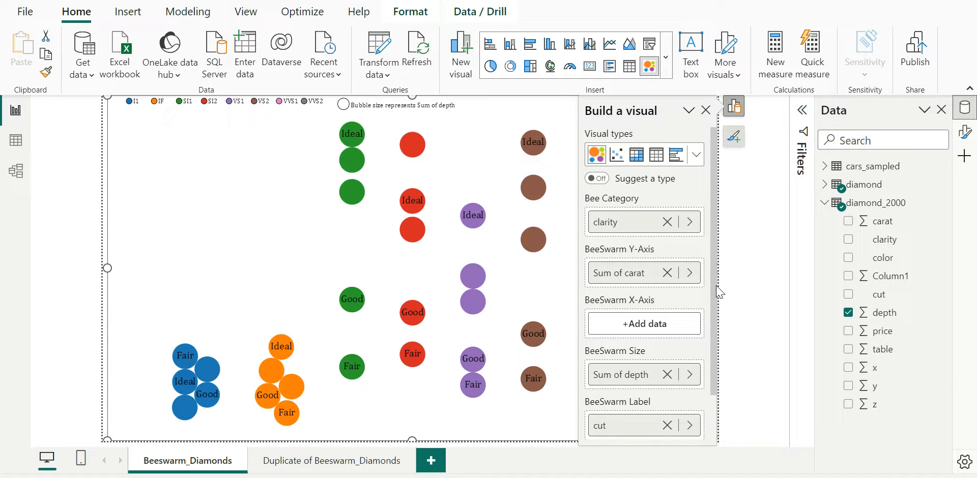
Close the field assignment options and collapse the diamond_2000 table in the Data pane
{"action": "scroll", "scroll_direction": "down", "scroll_amount": 3}
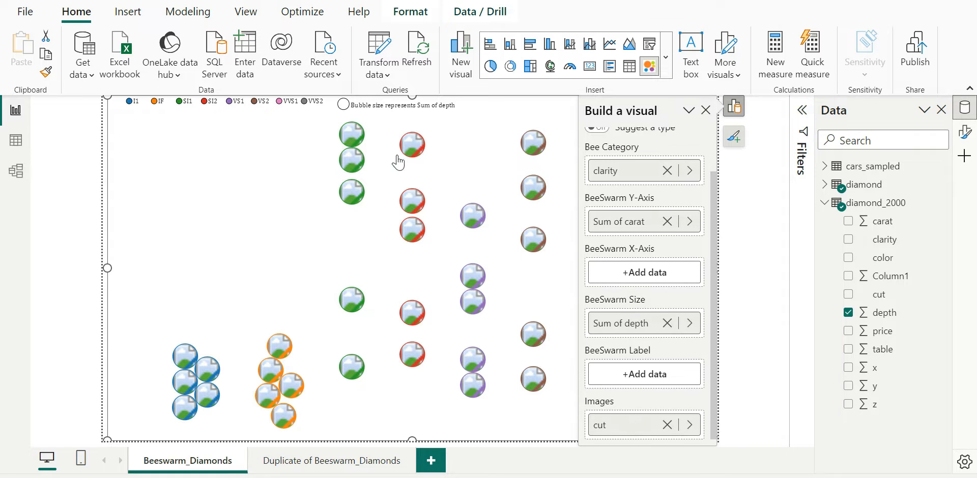
{"action": "mouse_move", "coordinate": [574, 193]}
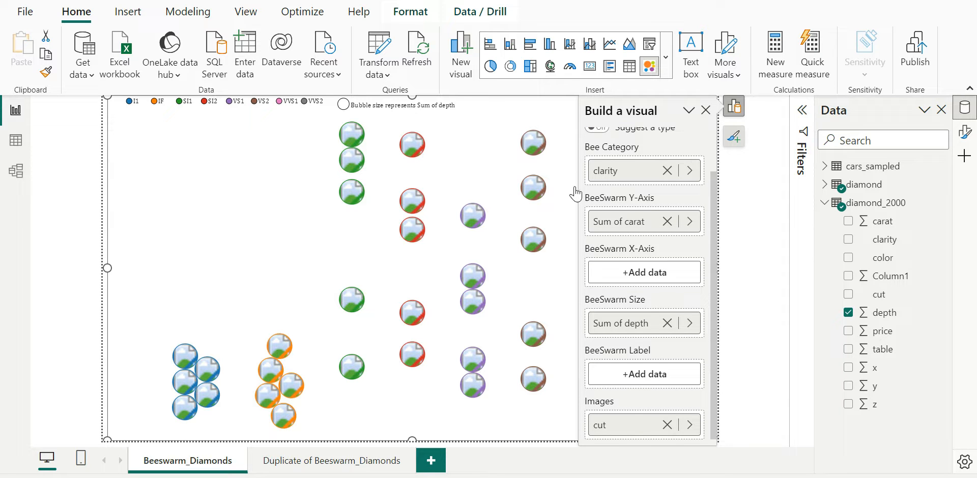
{"action": "mouse_move", "coordinate": [598, 424]}
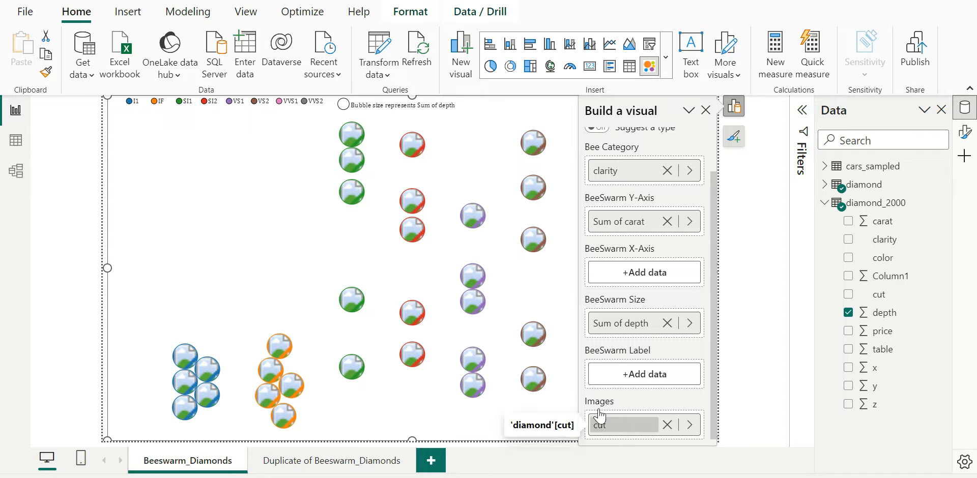
{"action": "mouse_move", "coordinate": [377, 128]}
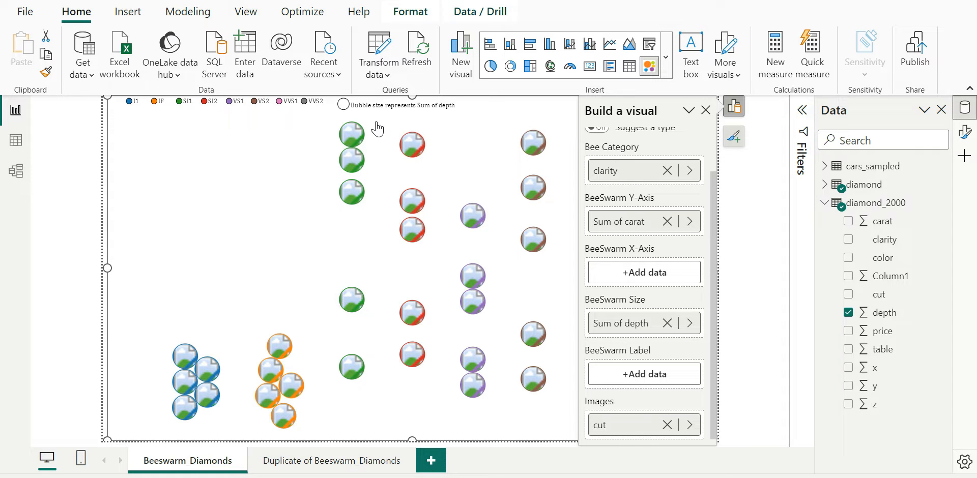
{"action": "mouse_move", "coordinate": [568, 394]}
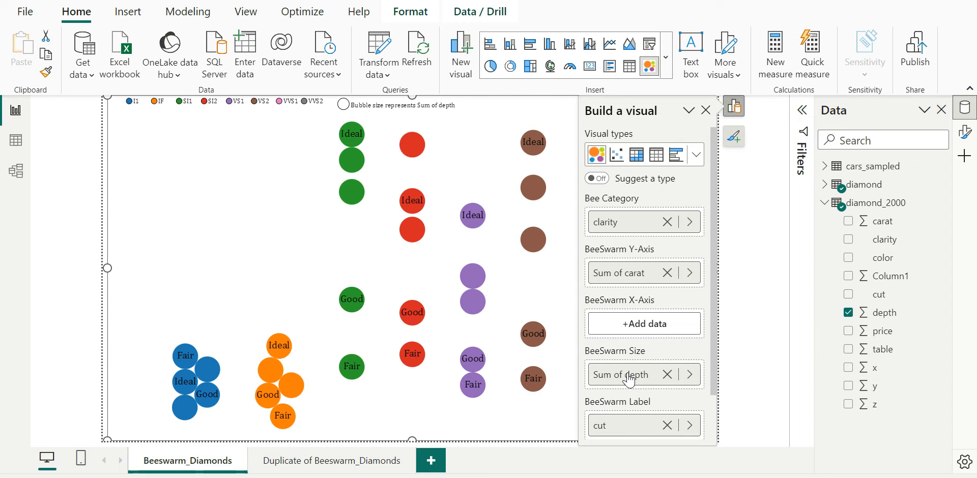
{"action": "left_click", "coordinate": [734, 106]}
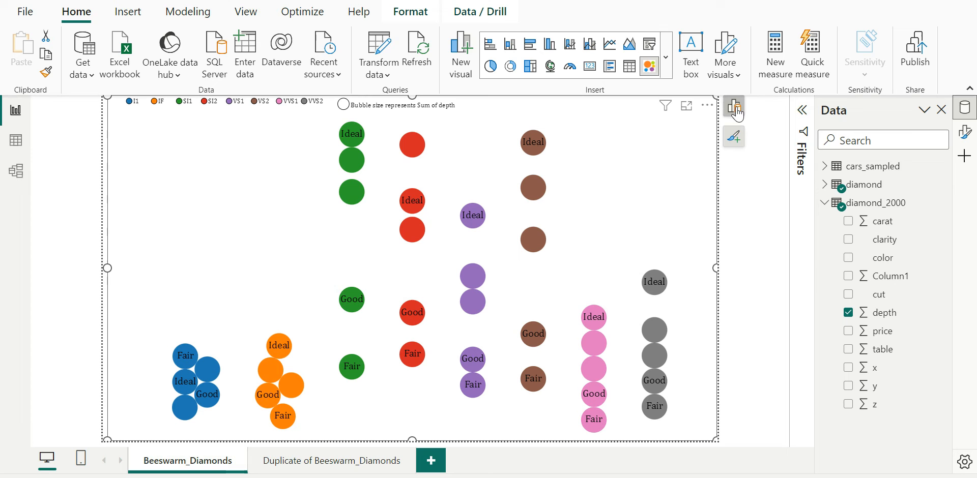
{"action": "mouse_move", "coordinate": [840, 180]}
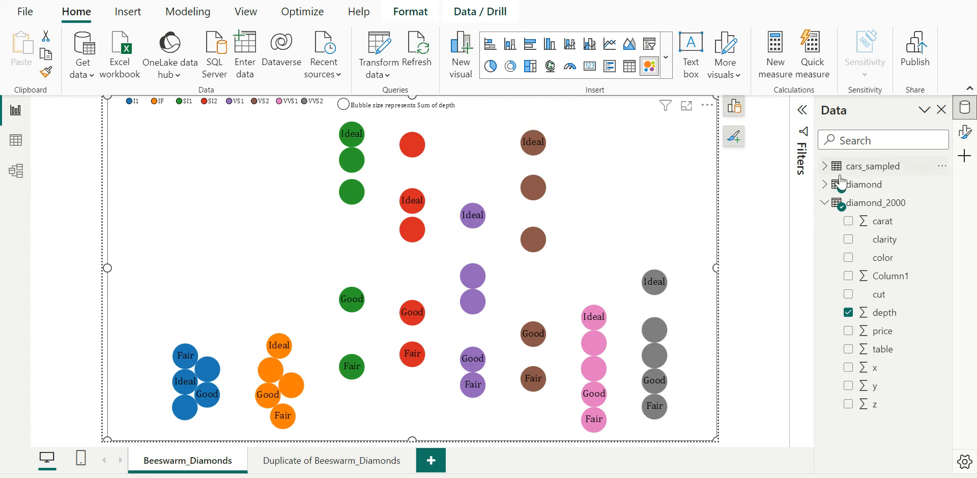
{"action": "left_click", "coordinate": [830, 202]}
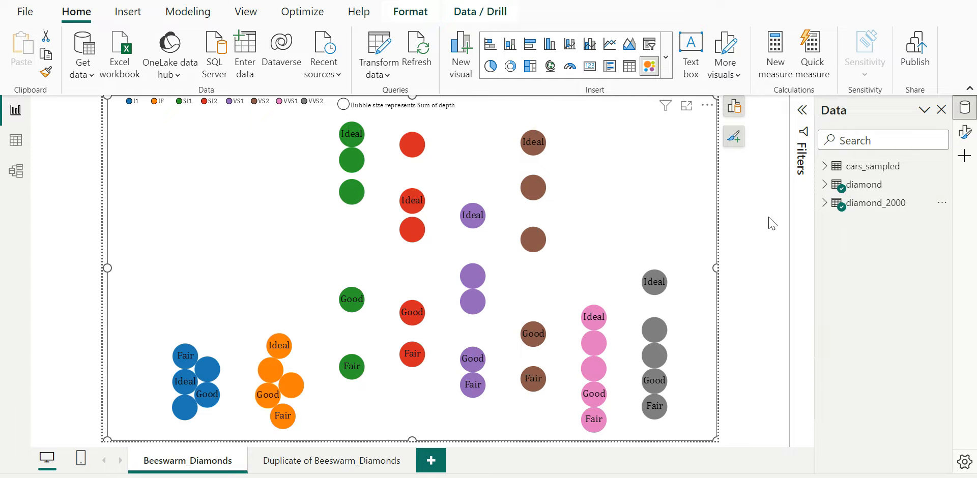
{"action": "mouse_move", "coordinate": [593, 316]}
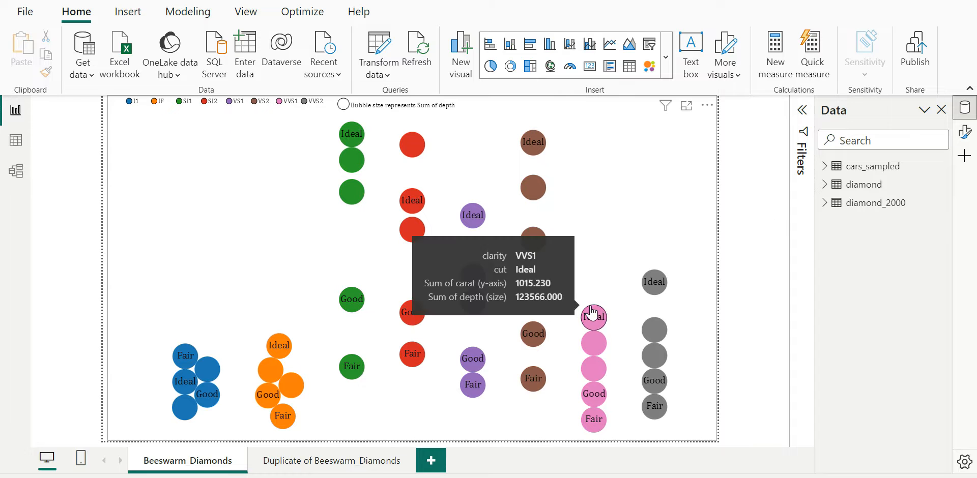
Switch to the Duplicate of Beeswarm_Diamonds page
{"action": "left_click", "coordinate": [330, 461]}
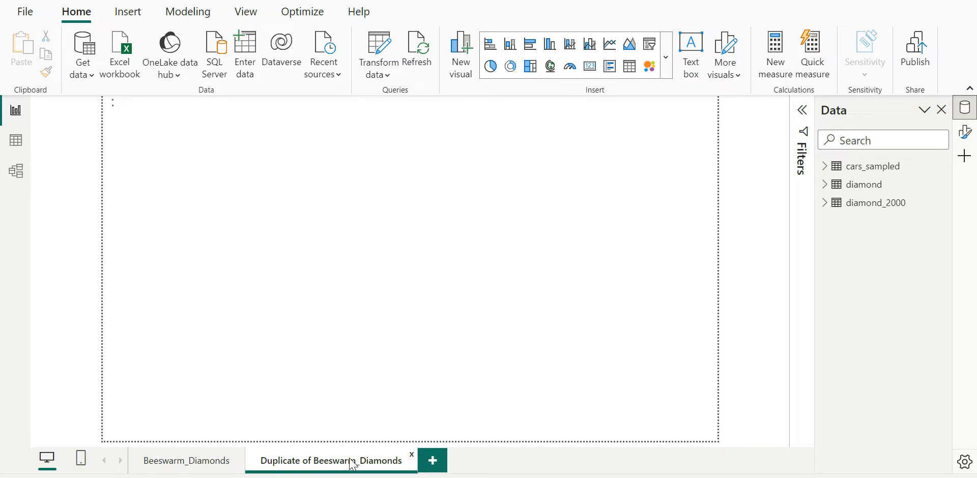
{"action": "left_click", "coordinate": [186, 461]}
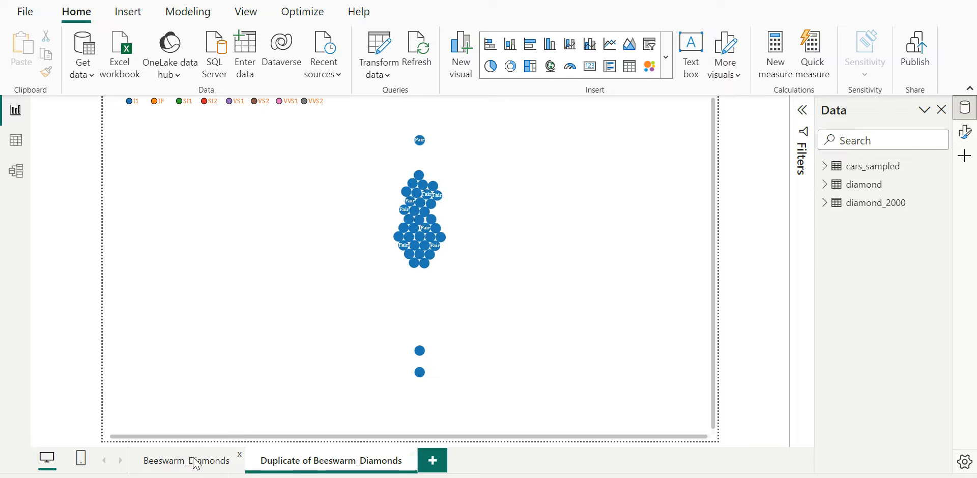
{"action": "left_click", "coordinate": [331, 461]}
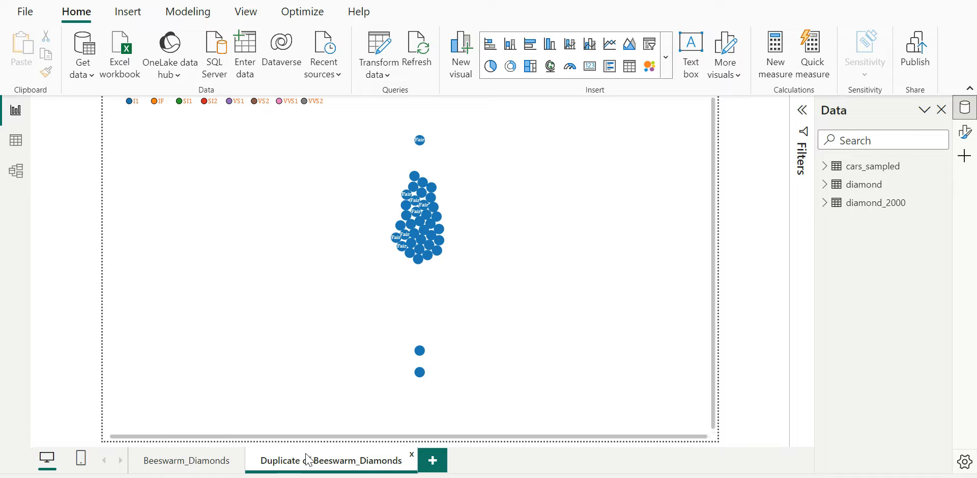
{"action": "mouse_move", "coordinate": [964, 131]}
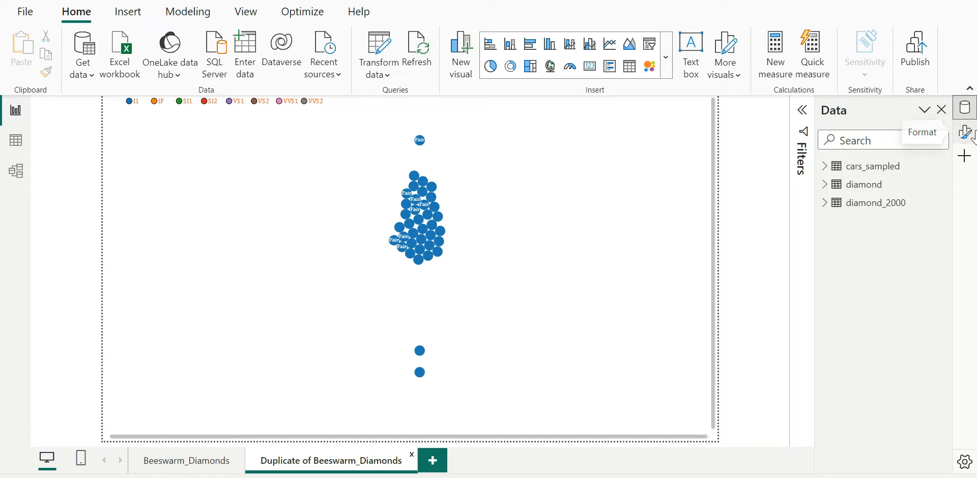
Open the beeswarm's Format pane and browse its Info, General and Y axis sections
{"action": "left_click", "coordinate": [963, 131]}
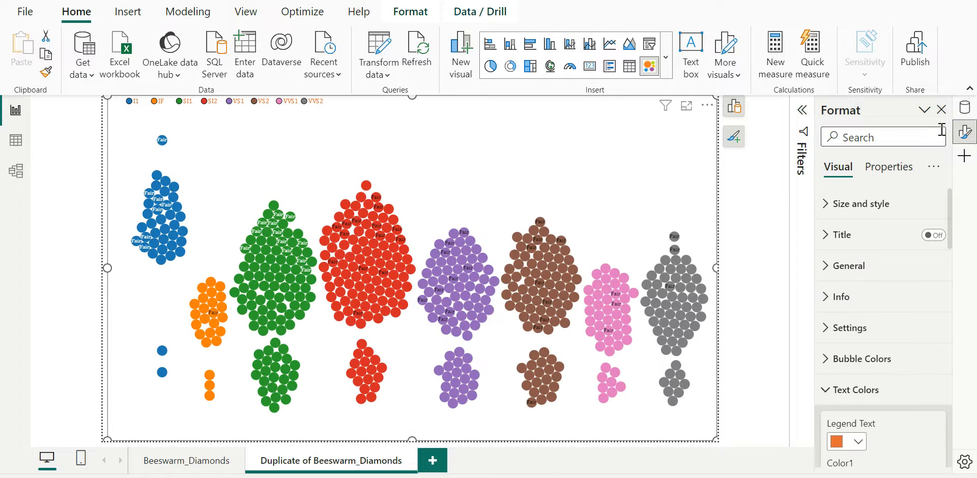
{"action": "left_click", "coordinate": [854, 390]}
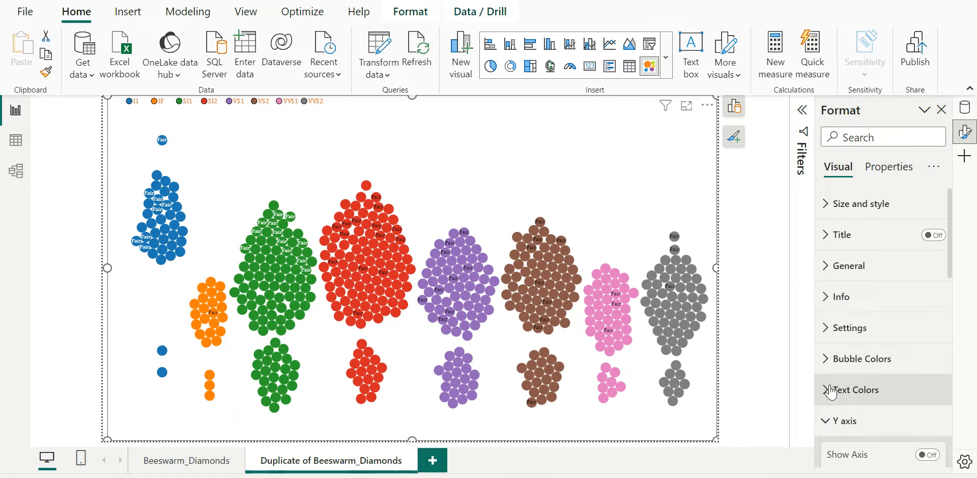
{"action": "left_click", "coordinate": [841, 296]}
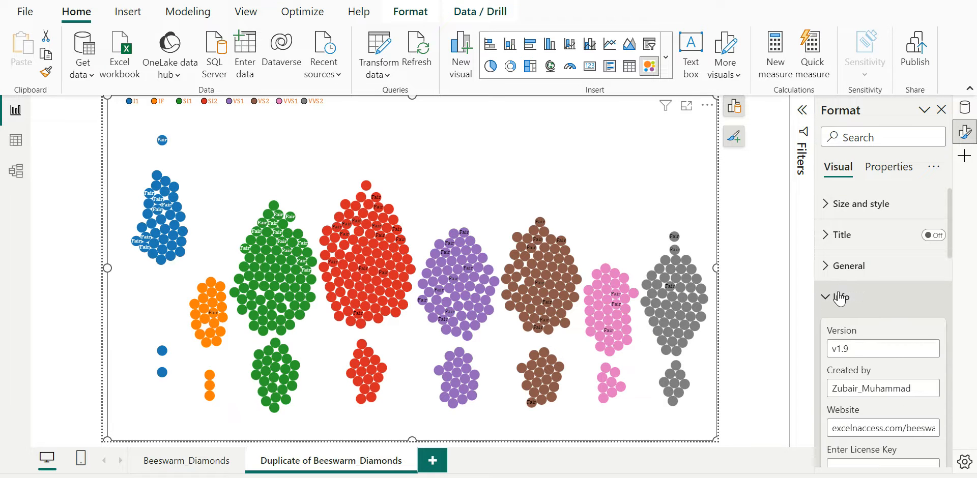
{"action": "left_click", "coordinate": [849, 265]}
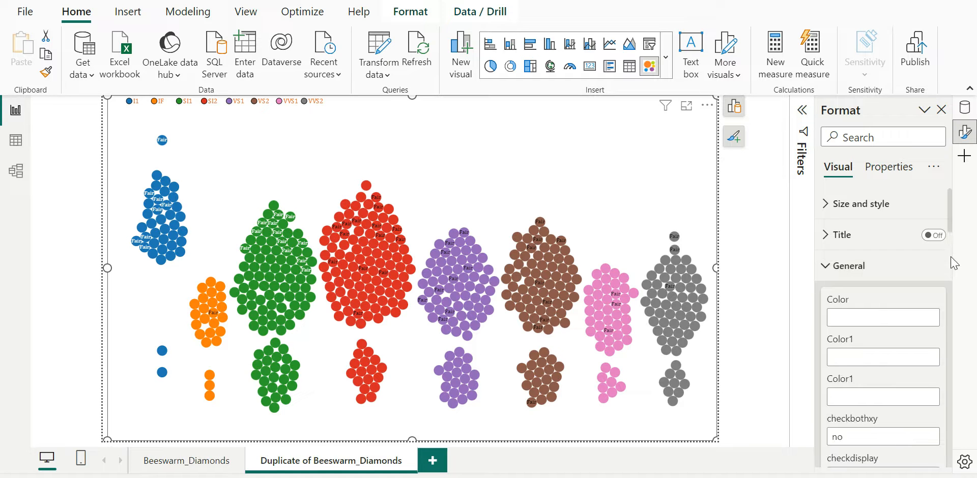
{"action": "scroll", "scroll_direction": "down", "scroll_amount": 3}
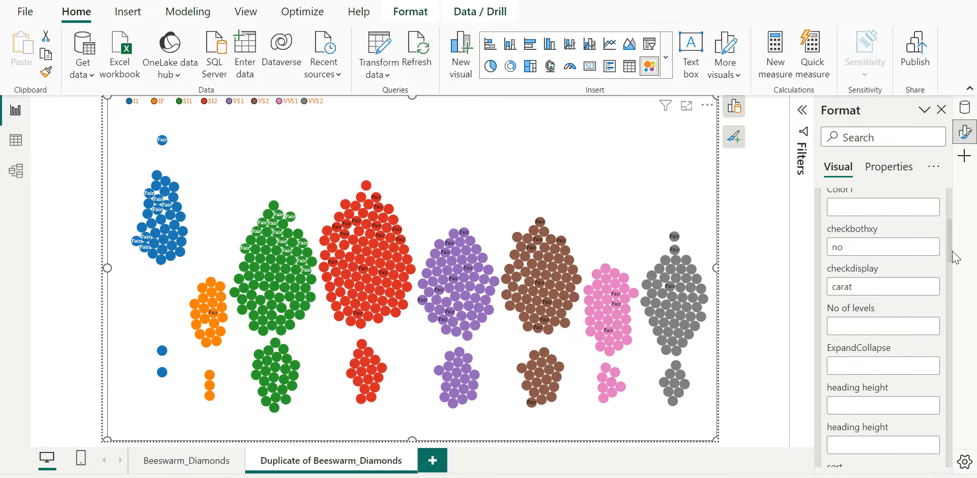
{"action": "scroll", "scroll_direction": "down", "scroll_amount": 3}
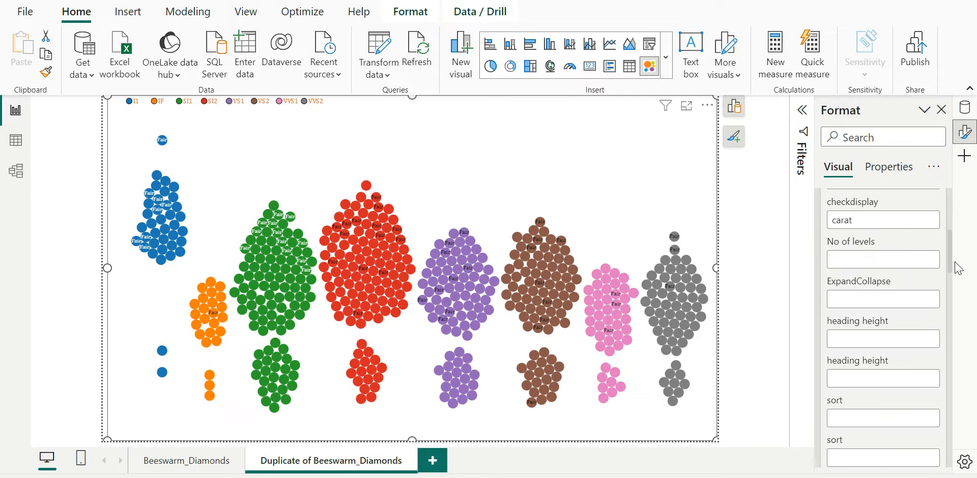
{"action": "scroll", "scroll_direction": "down", "scroll_amount": 3}
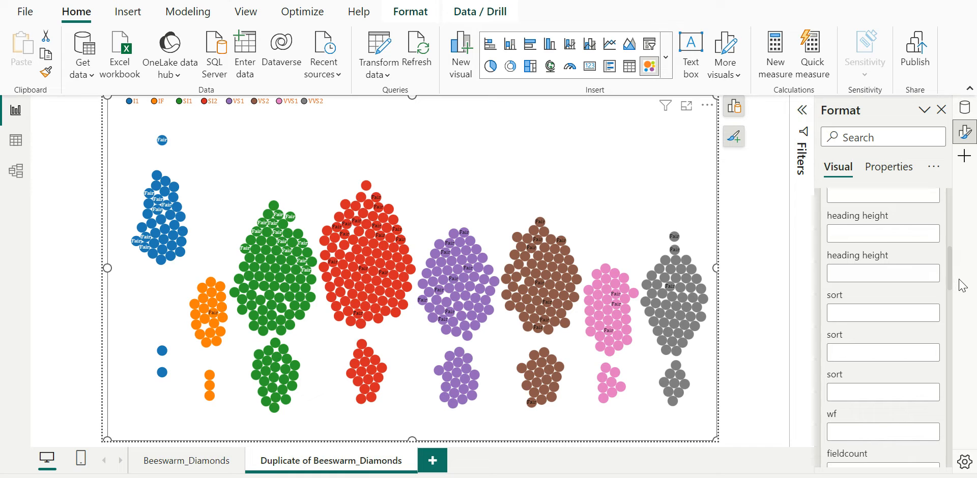
{"action": "scroll", "scroll_direction": "down", "scroll_amount": 3}
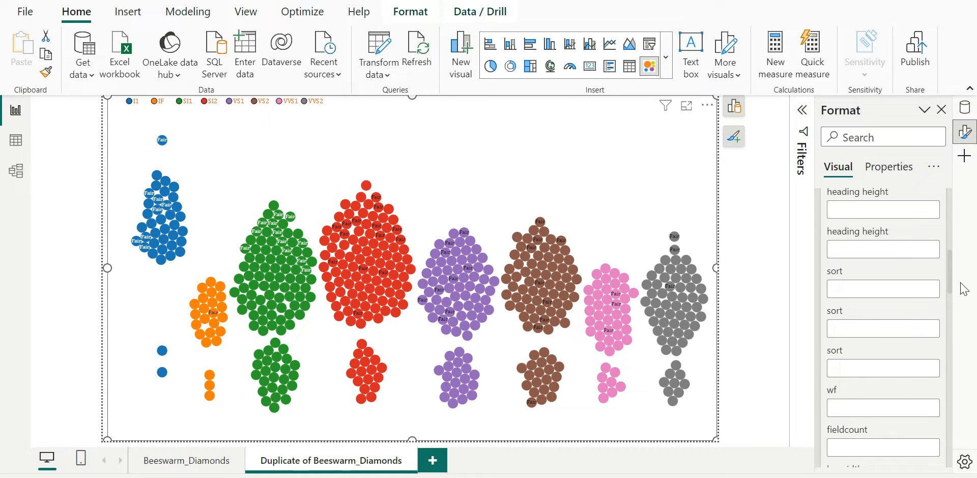
{"action": "scroll", "scroll_direction": "down", "scroll_amount": 3}
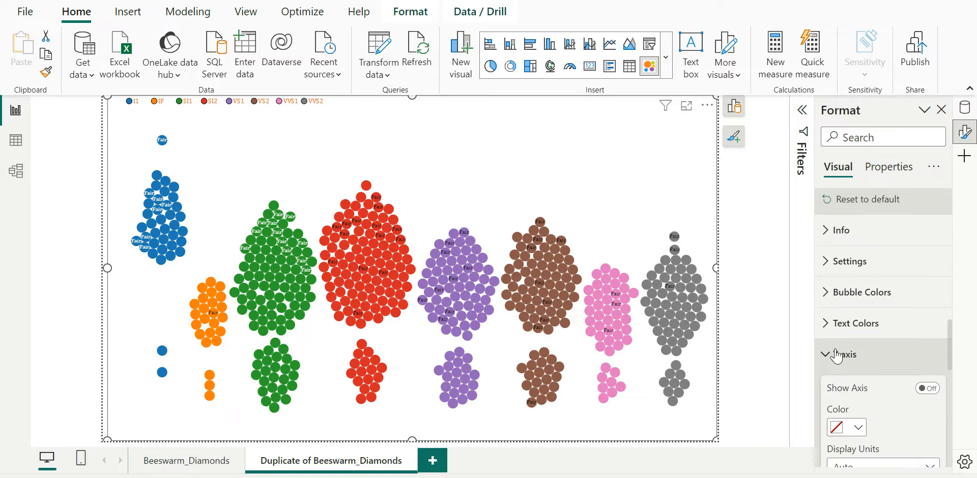
Collapse Y axis, expand Settings, and start editing the Lower Space value
{"action": "left_click", "coordinate": [844, 354]}
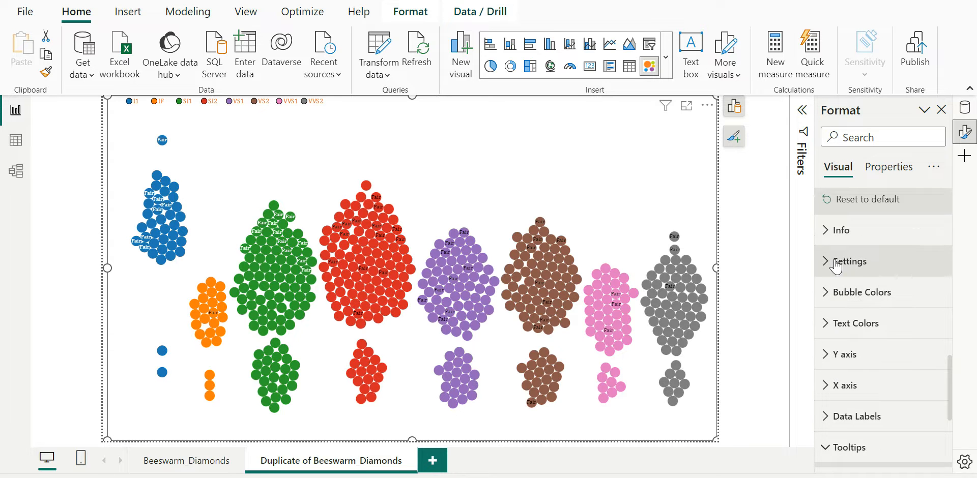
{"action": "left_click", "coordinate": [848, 261]}
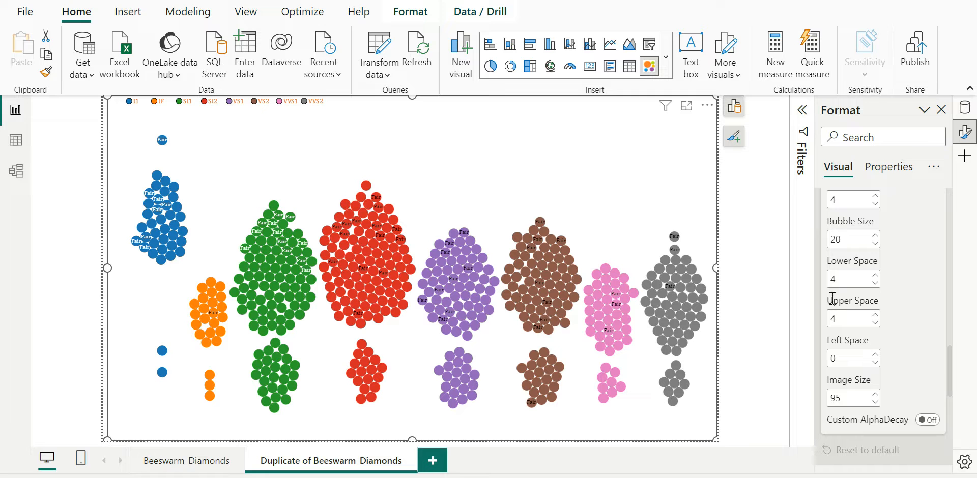
{"action": "mouse_move", "coordinate": [843, 375]}
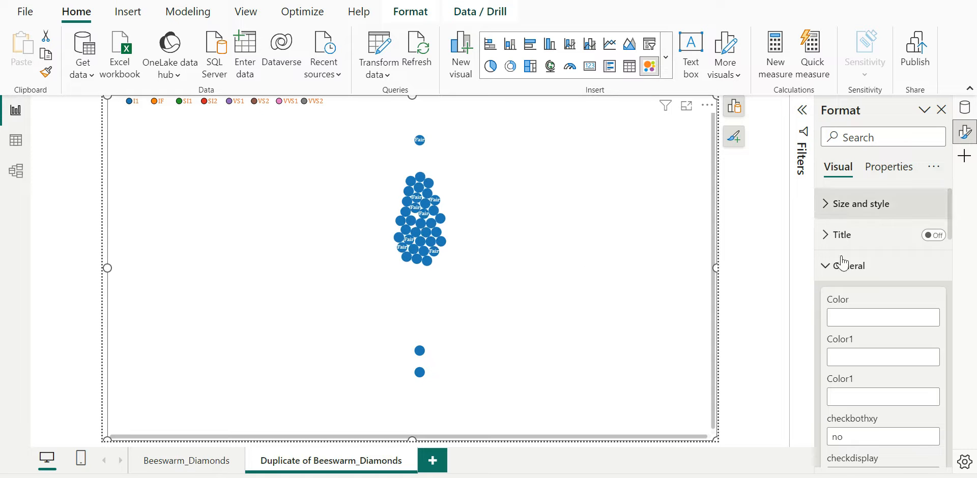
{"action": "left_click", "coordinate": [849, 265]}
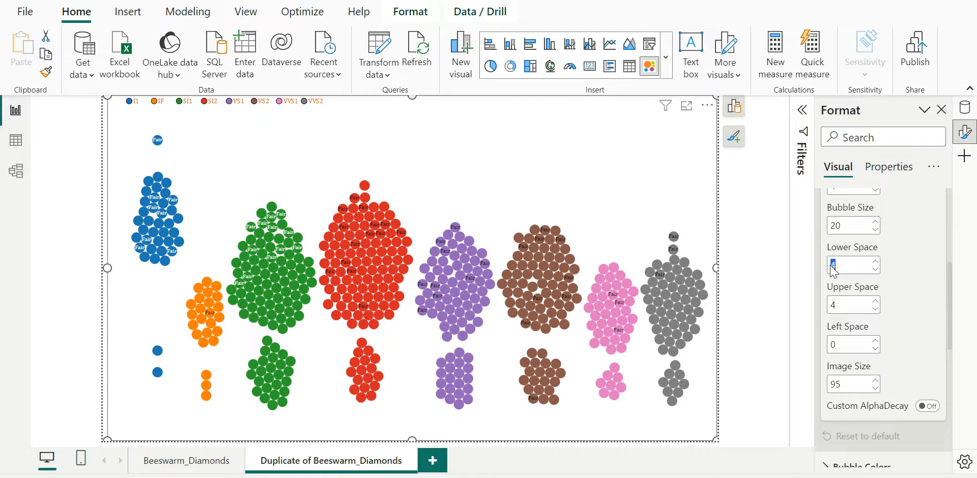
Enter 10 for Lower Space, Upper Space and Left Space
{"action": "type", "text": "10"}
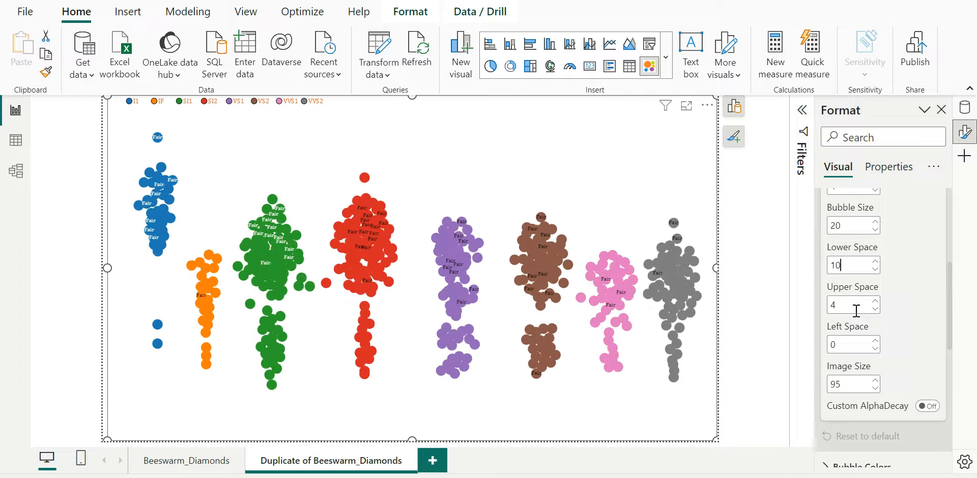
{"action": "type", "text": "1"}
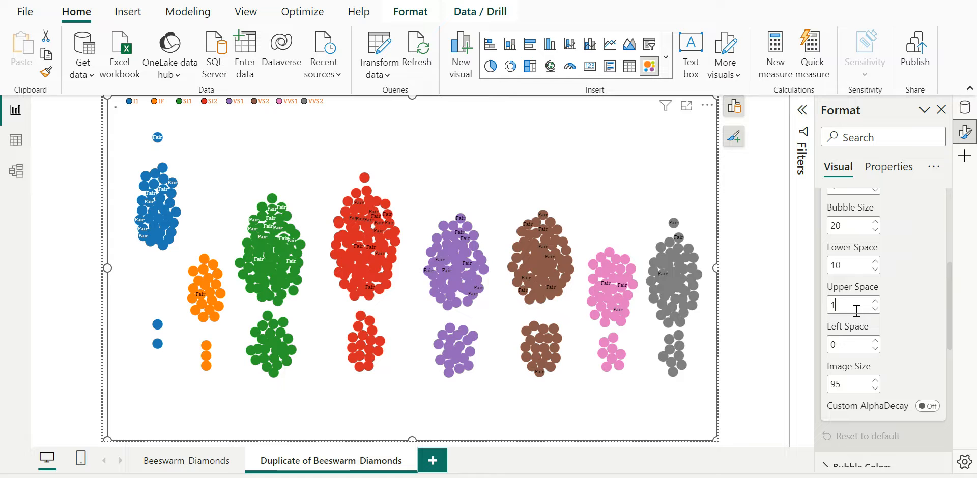
{"action": "type", "text": "10"}
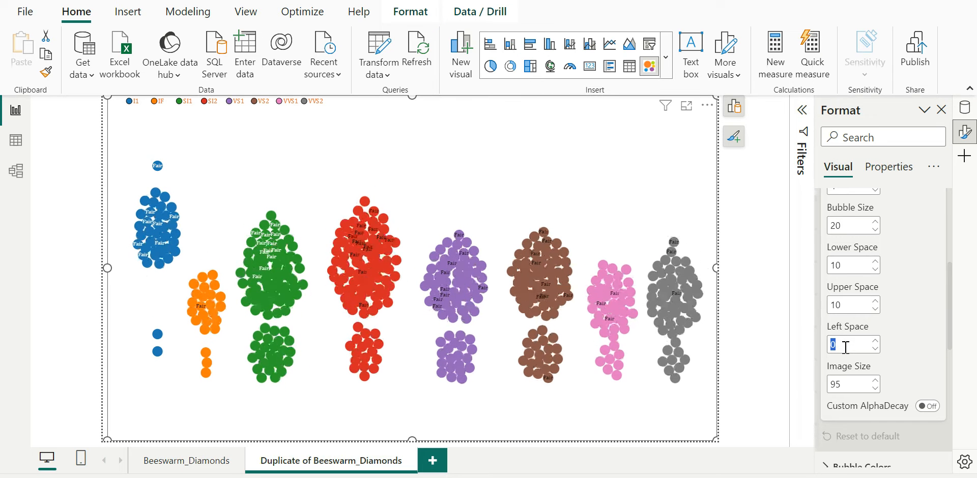
{"action": "type", "text": "10"}
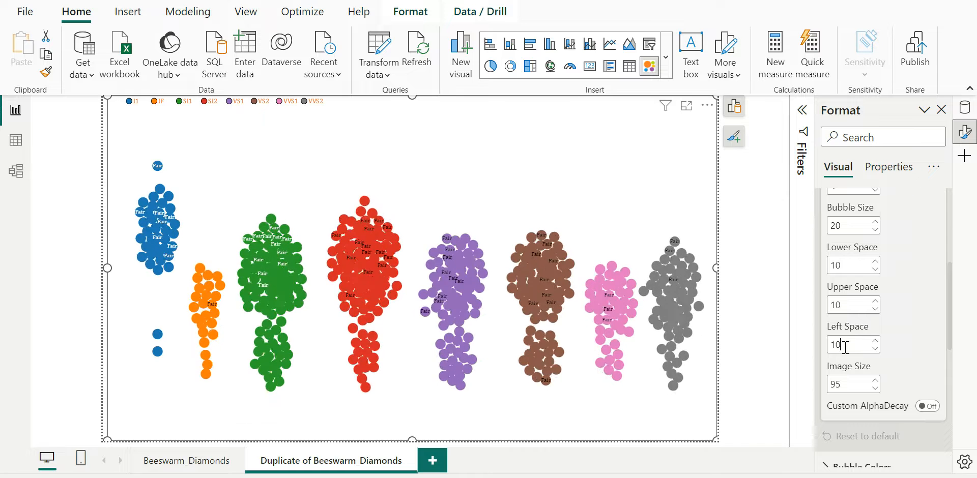